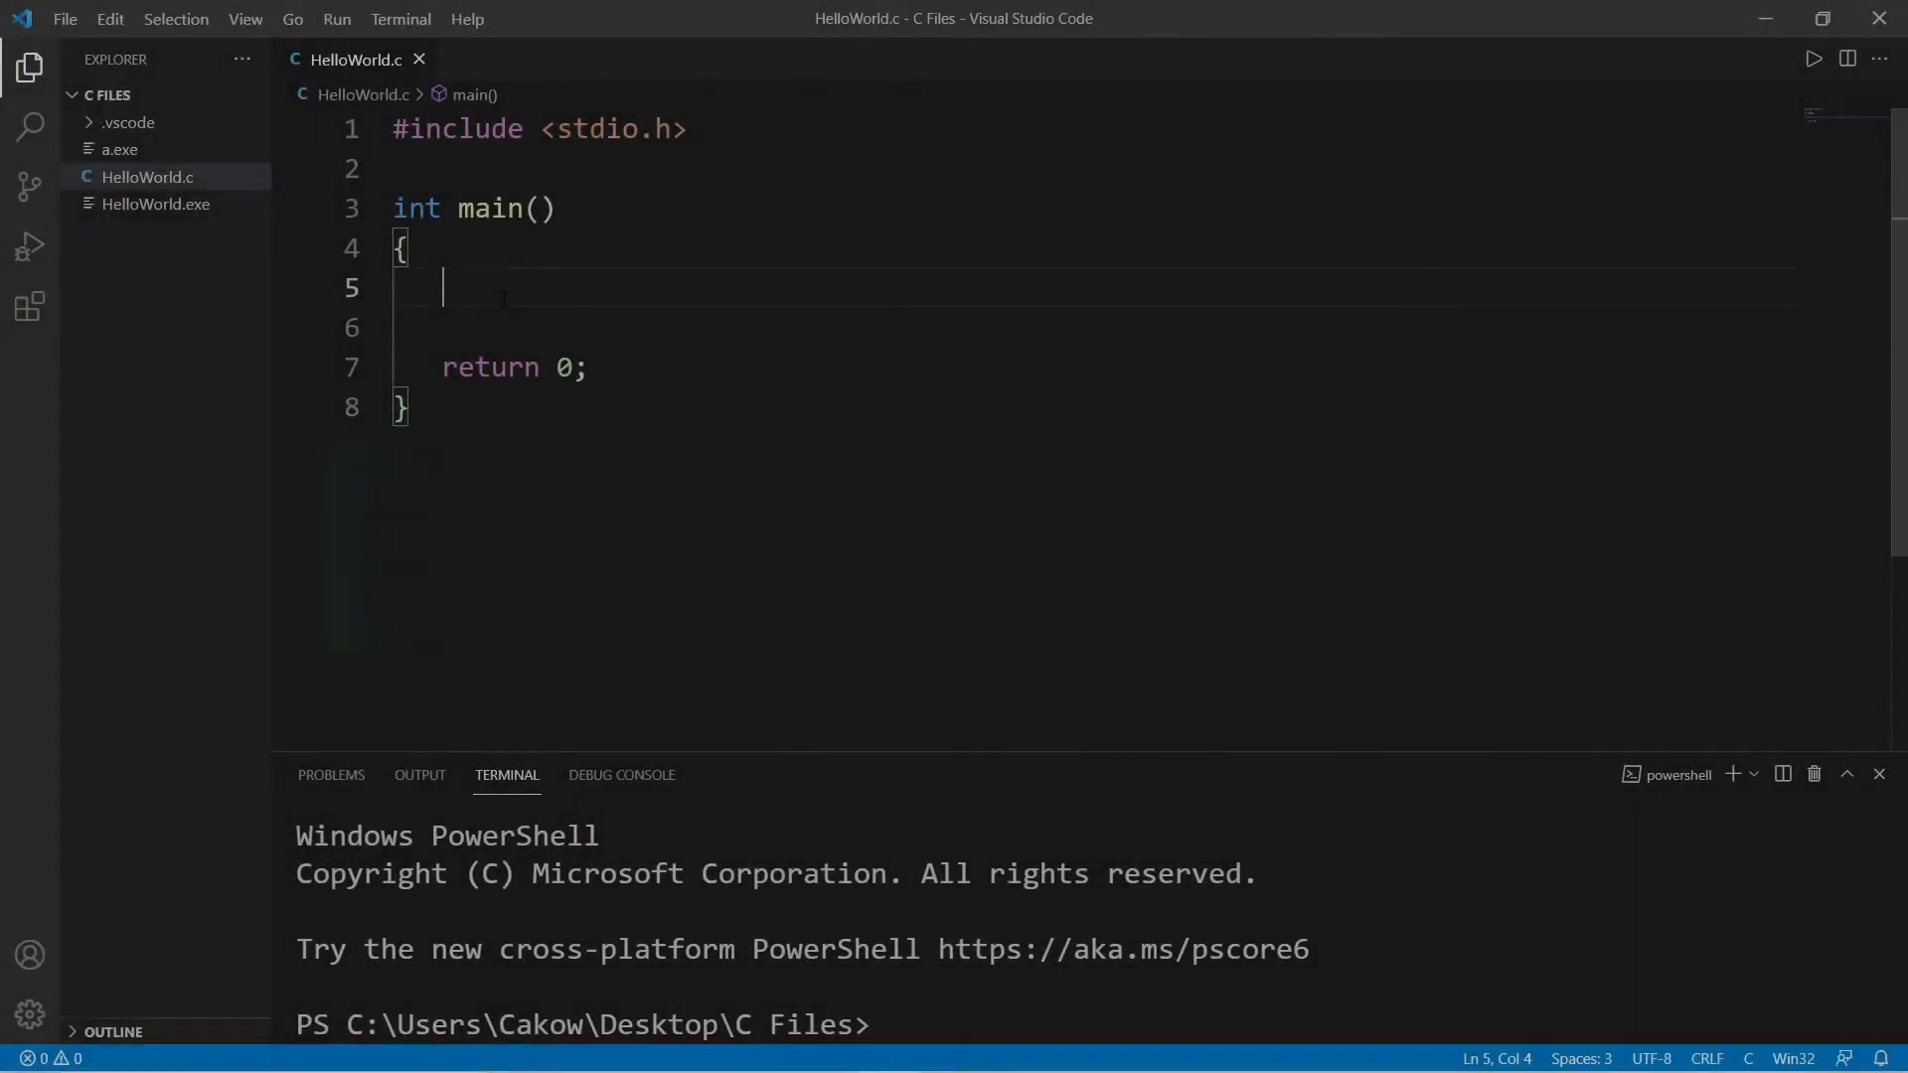
# Write the four printf Happy Birthday song lines inside main.
pyautogui.moveTo(394, 208); pyautogui.dragTo(411, 407)
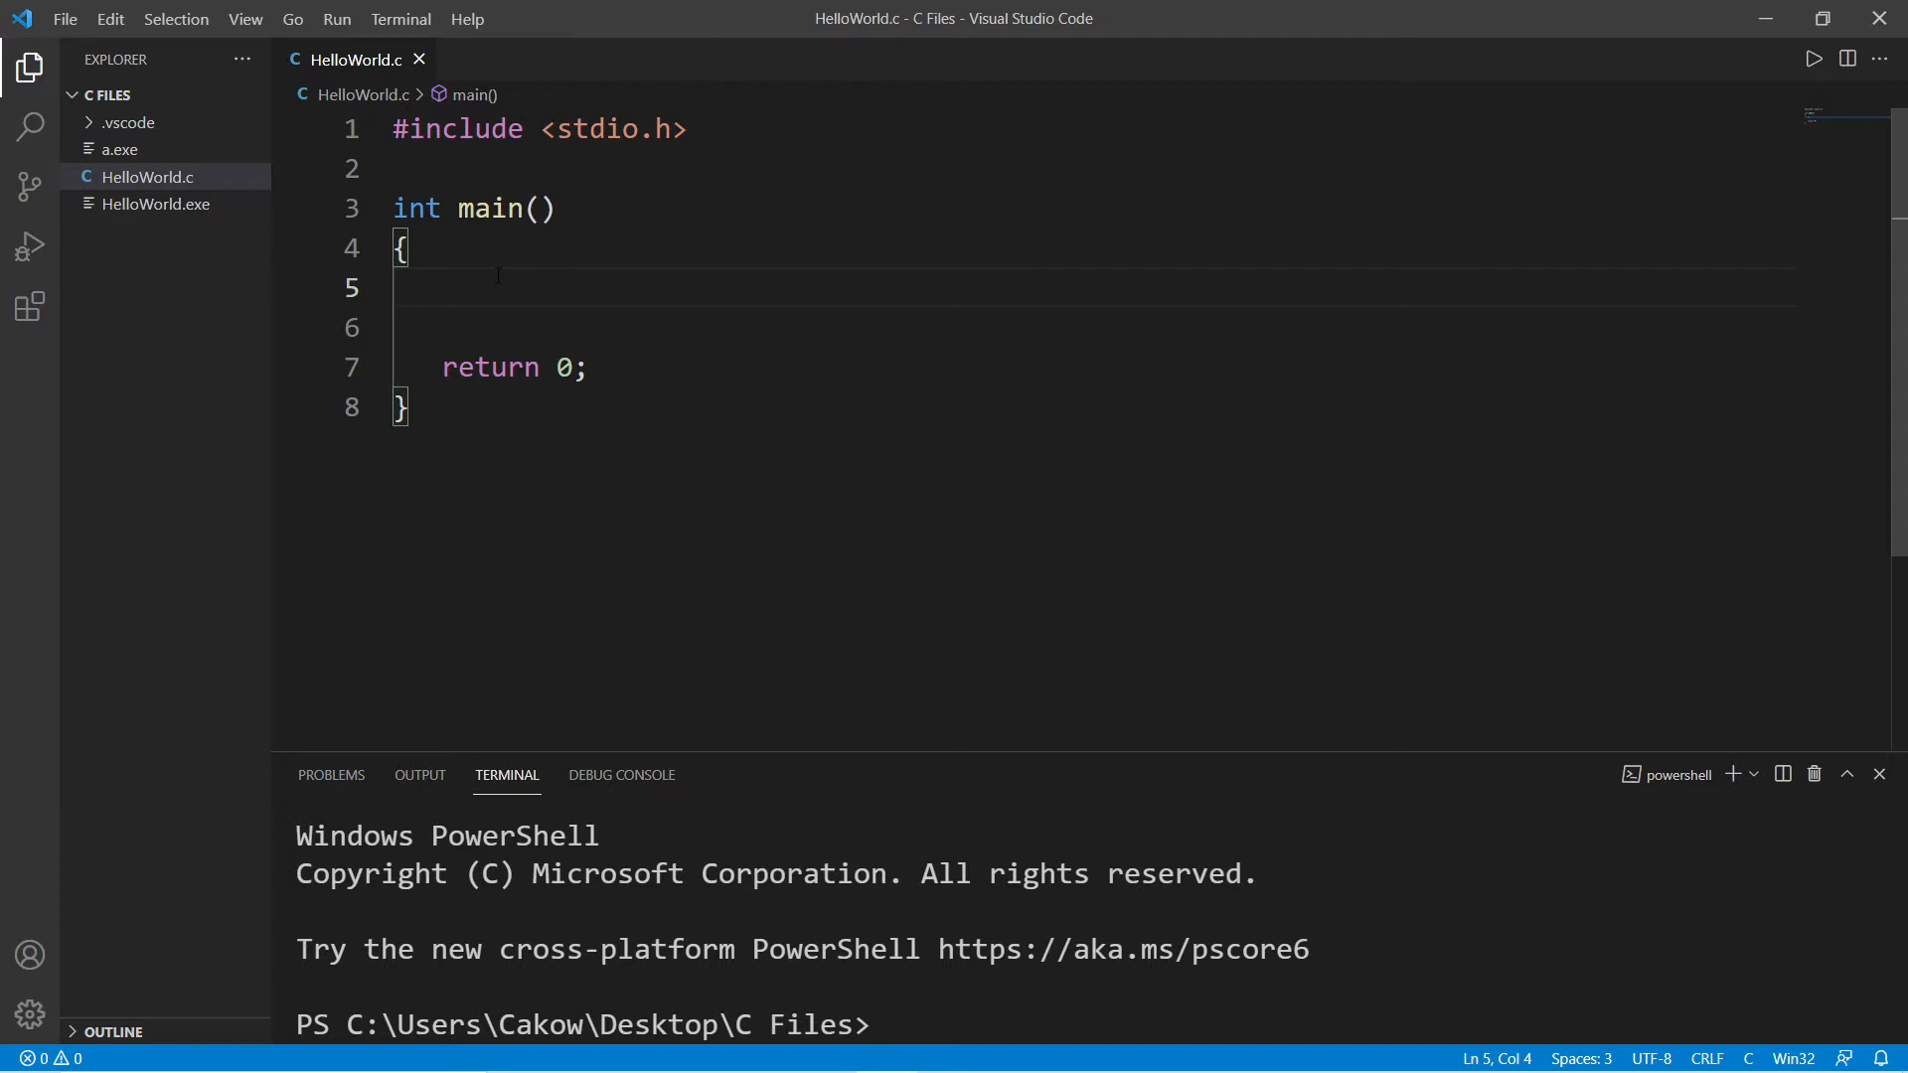
pyautogui.click(423, 408)
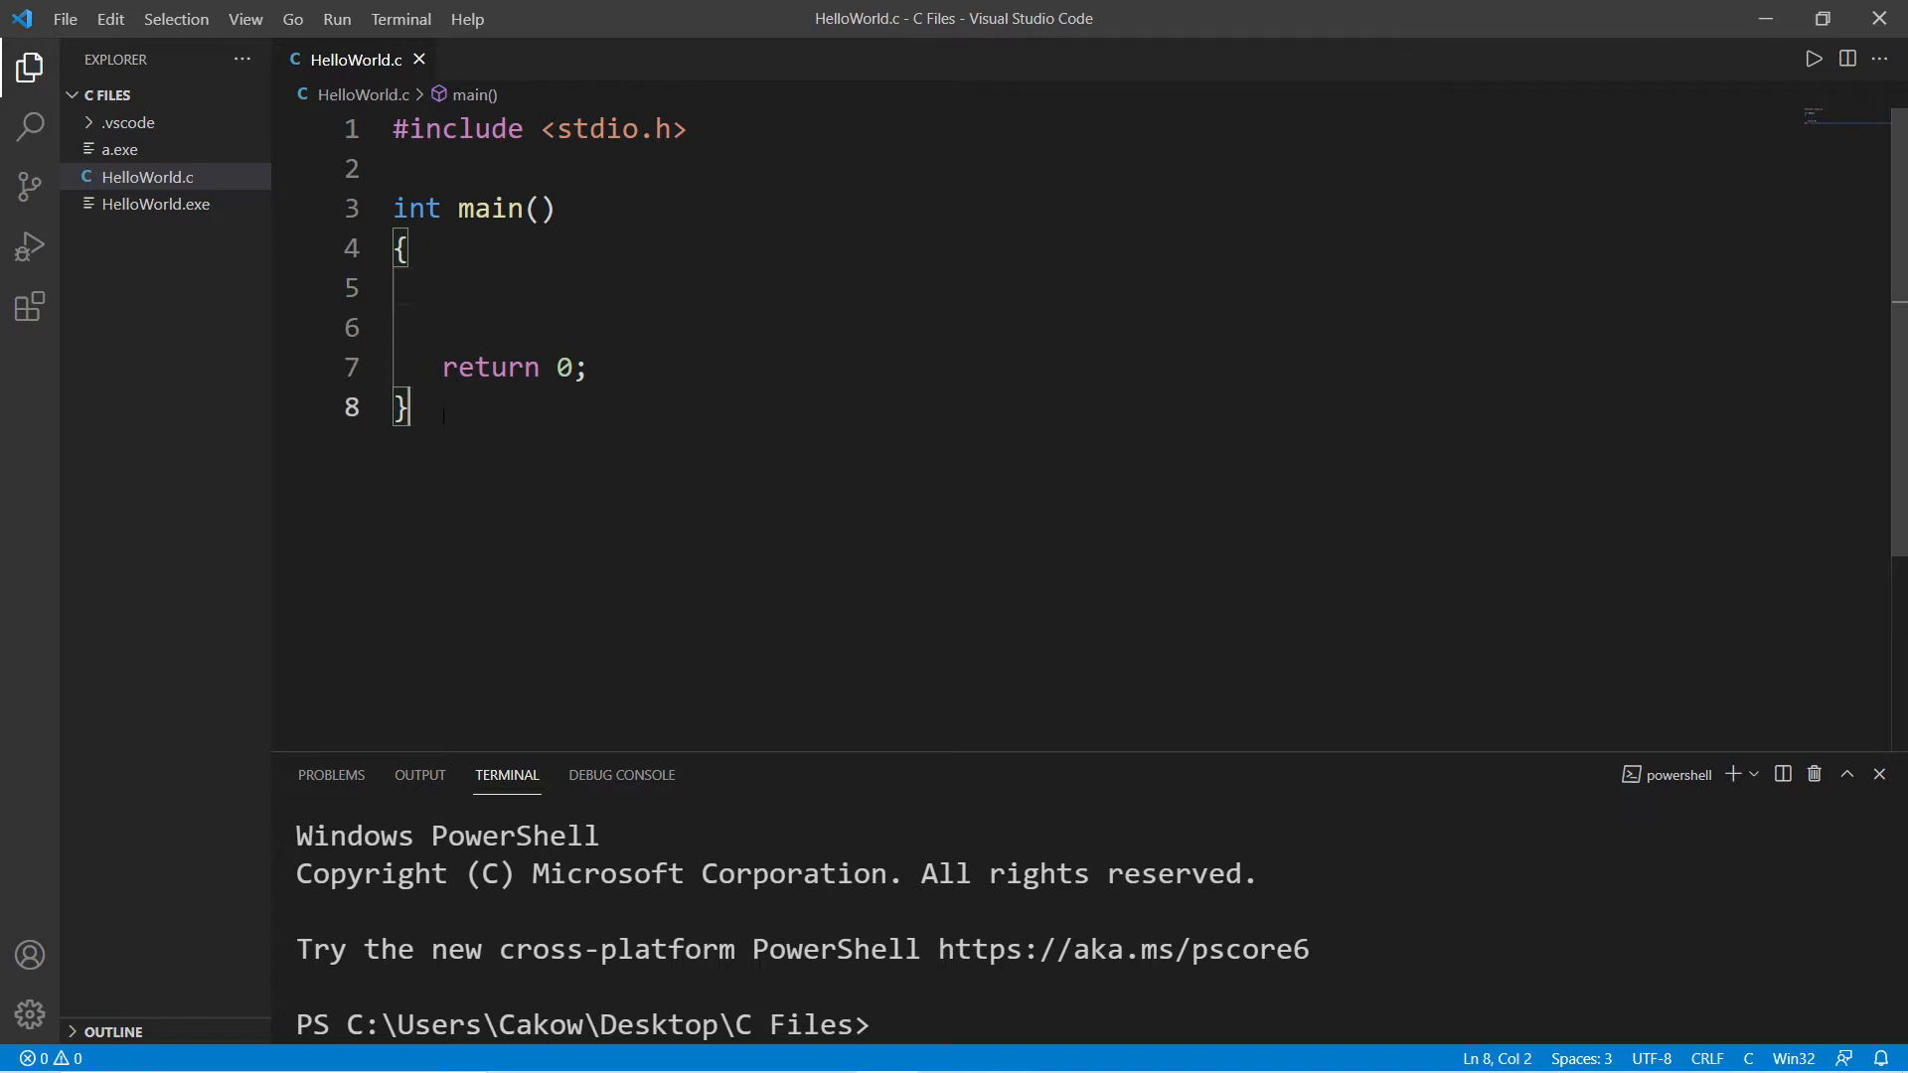
pyautogui.click(512, 288)
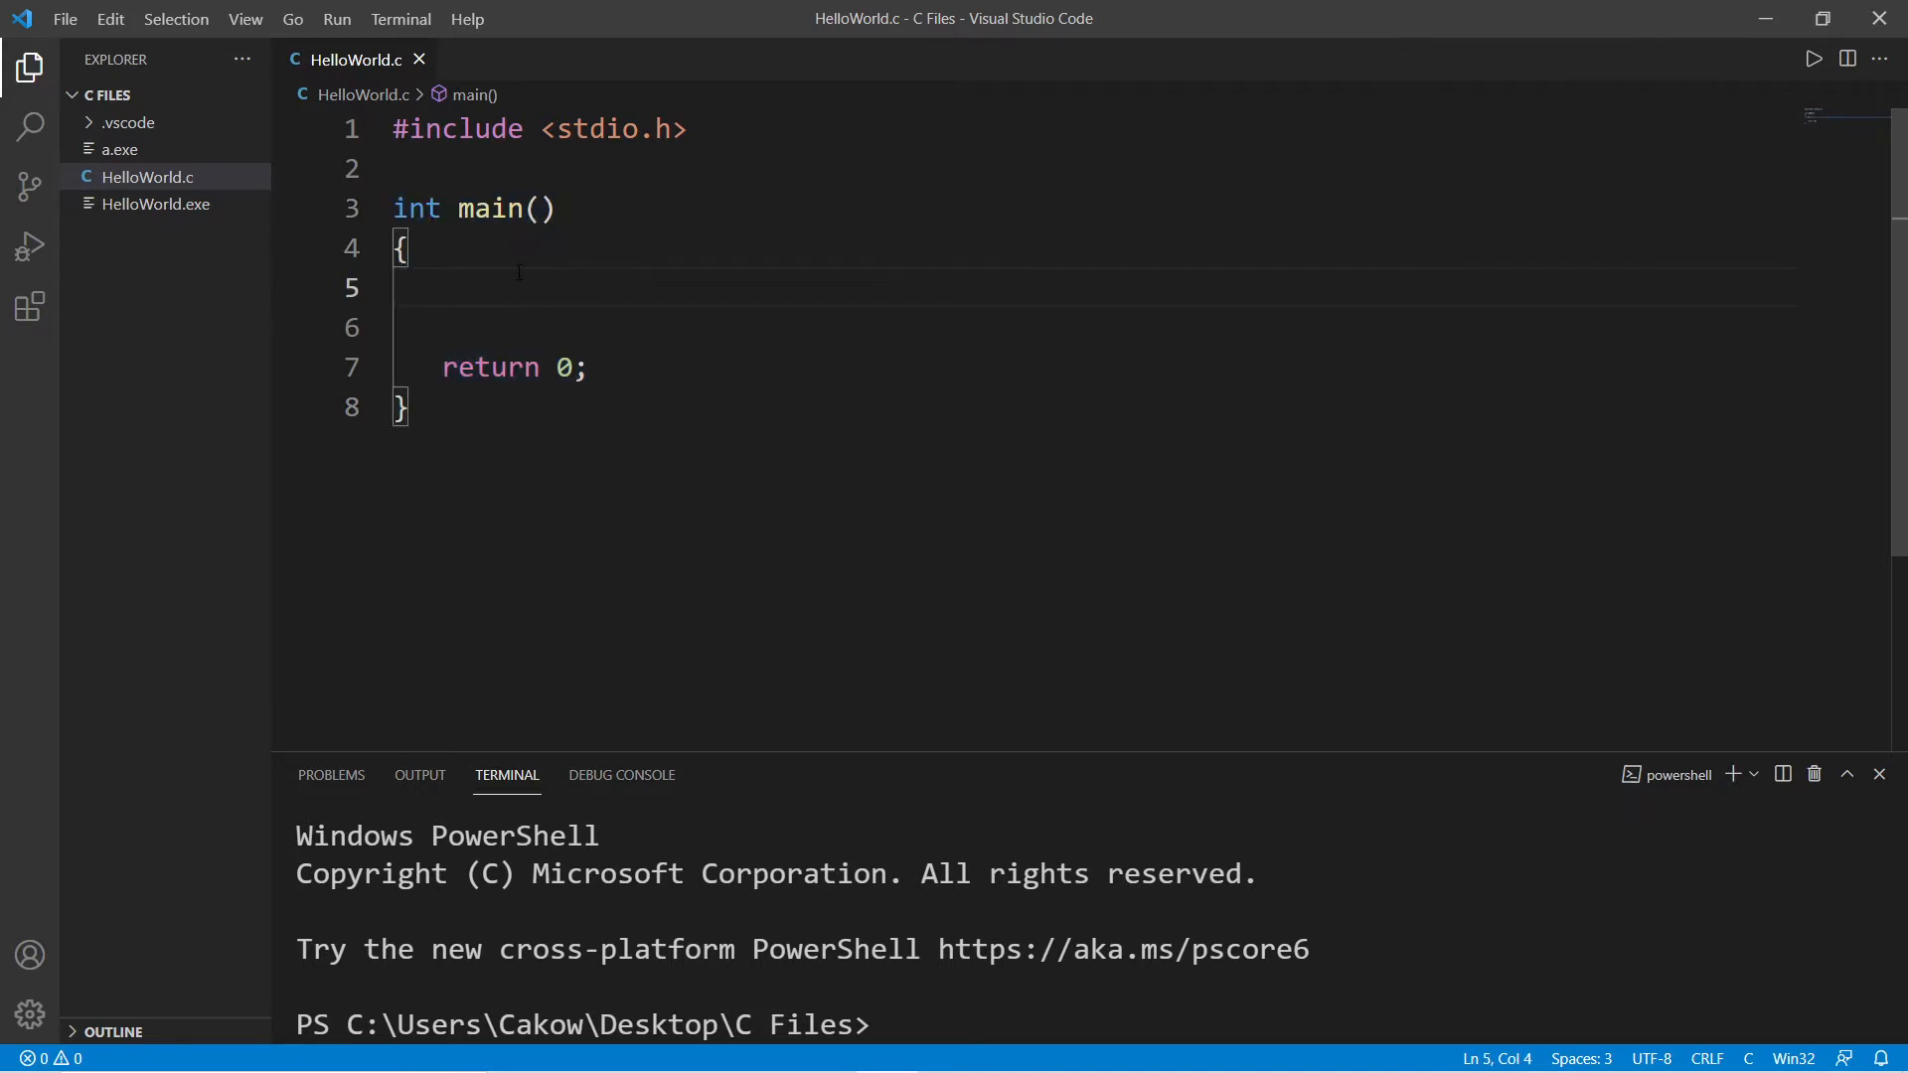
pyautogui.moveTo(520, 284)
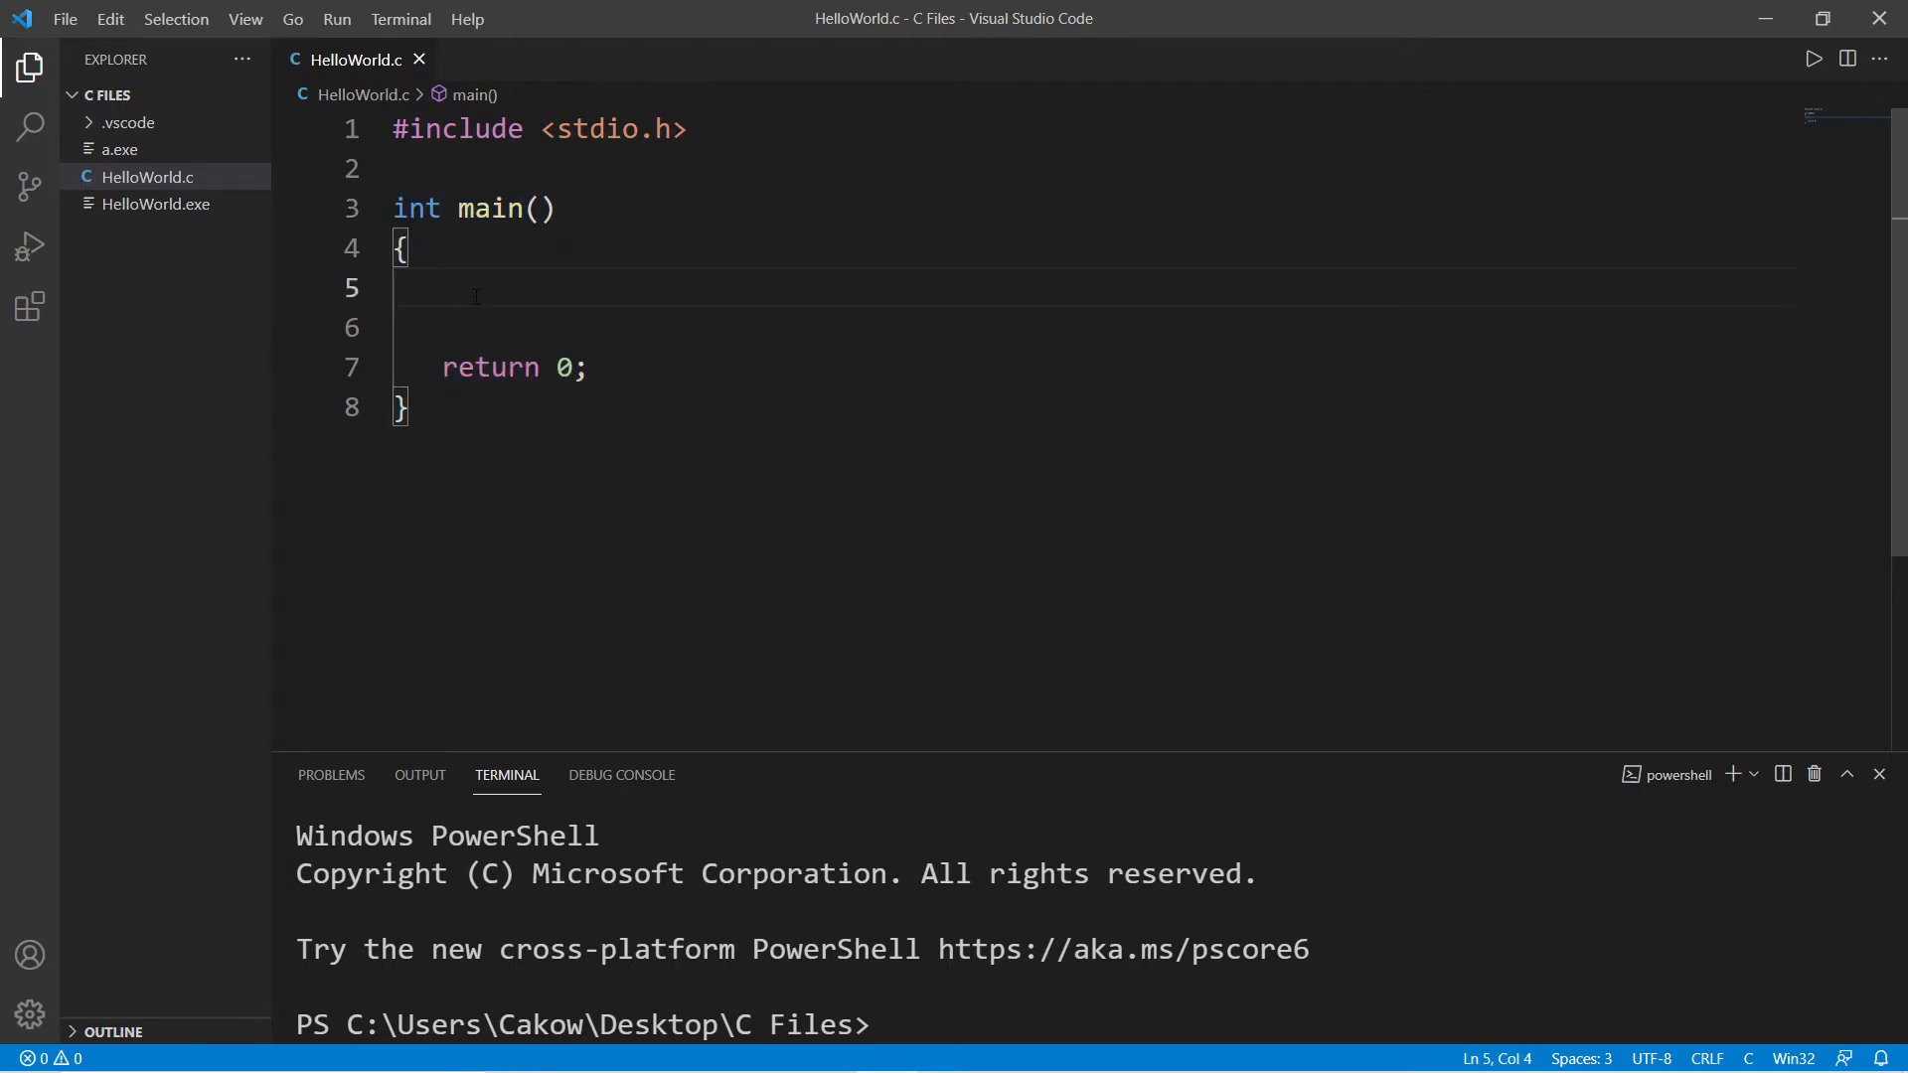
pyautogui.write('printf();')
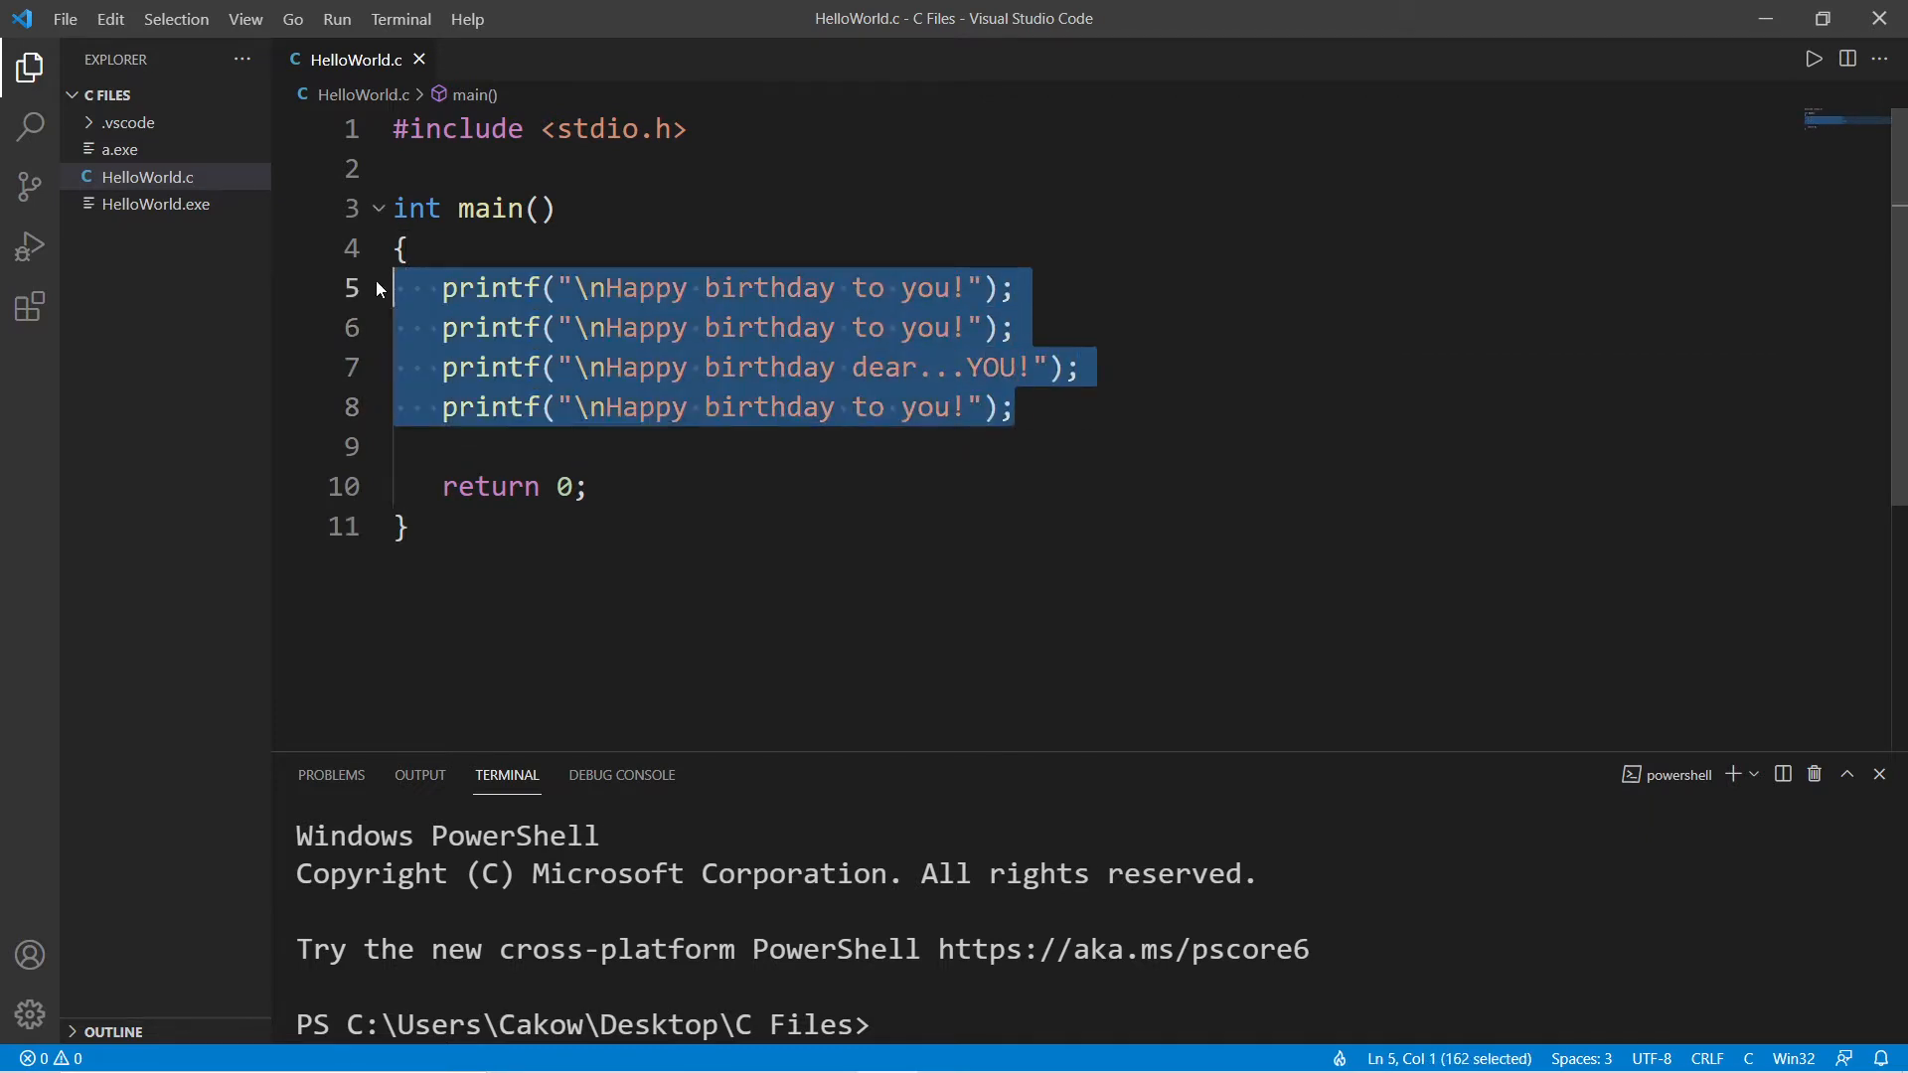
# Add \n to the last song line and select the duplicated song blocks.
pyautogui.click(1018, 407)
pyautogui.write('\\n')
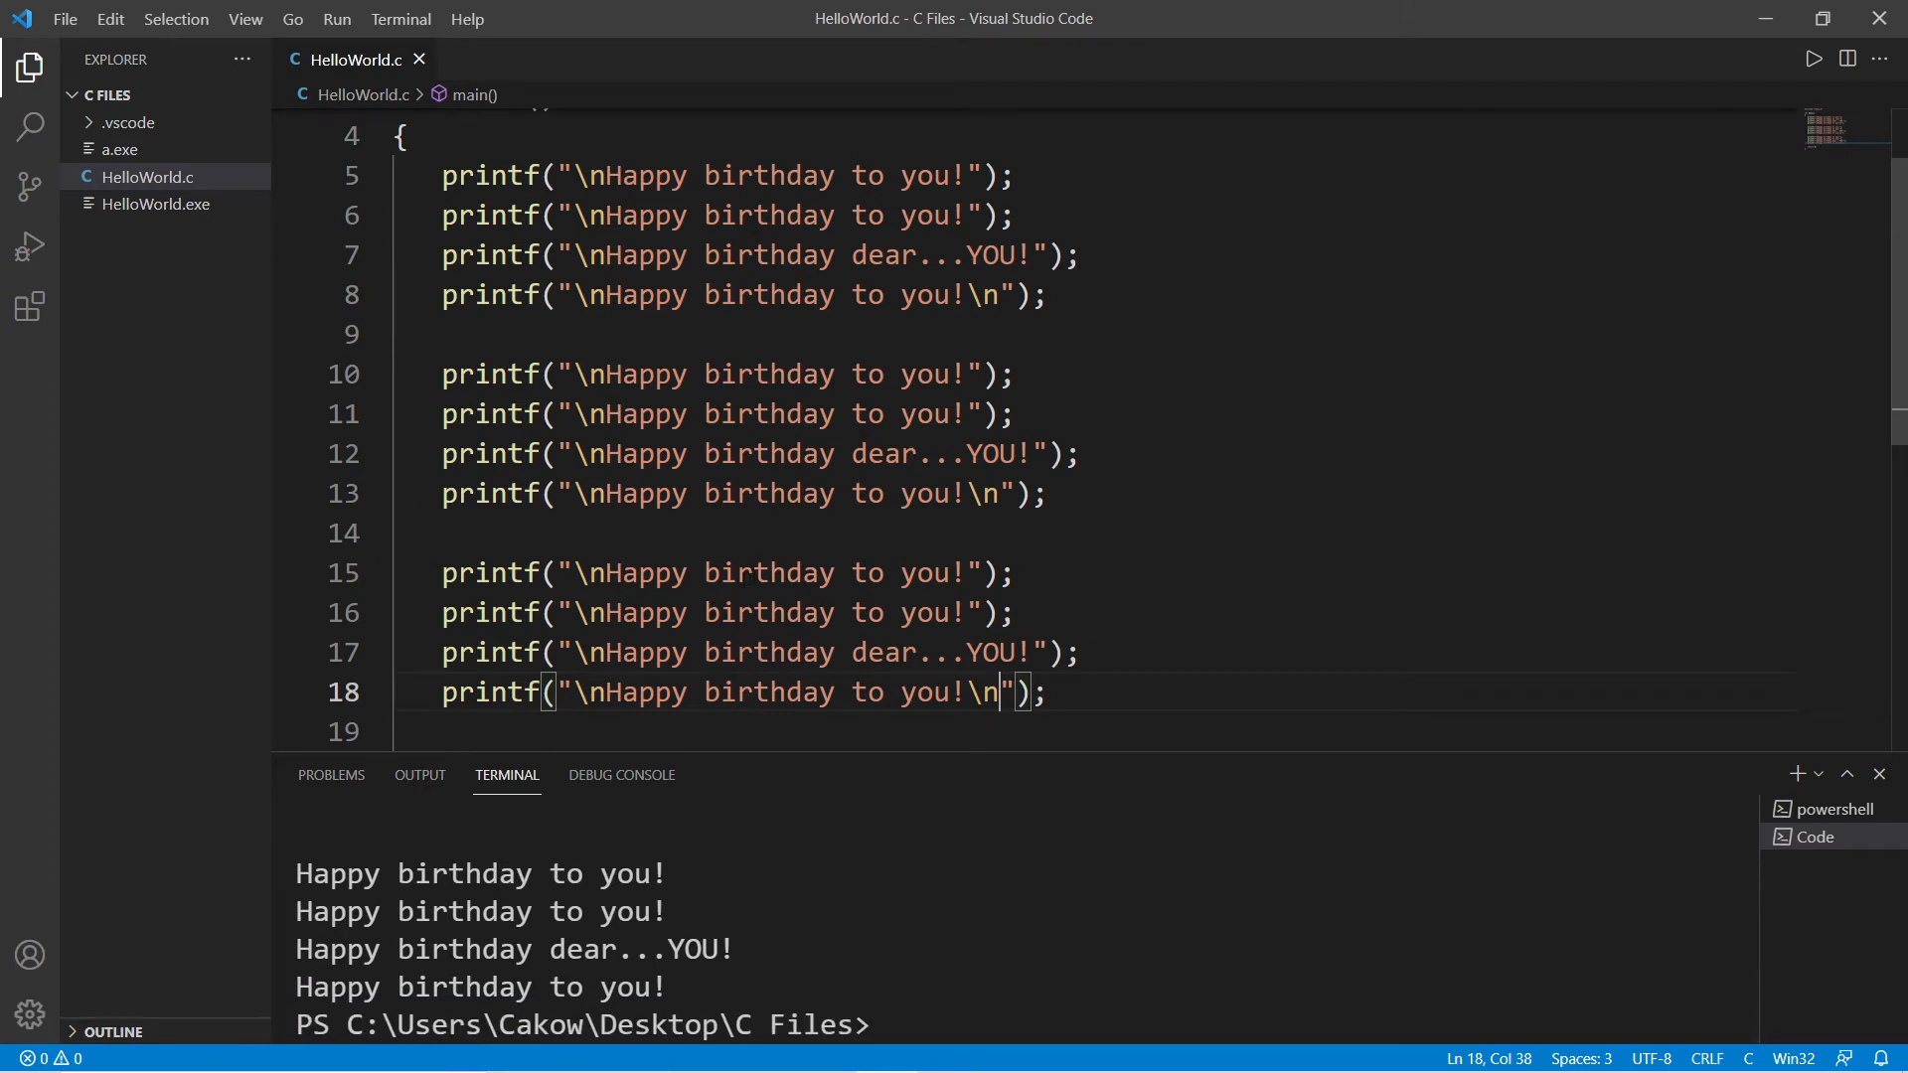
pyautogui.moveTo(442, 573); pyautogui.dragTo(1045, 691)
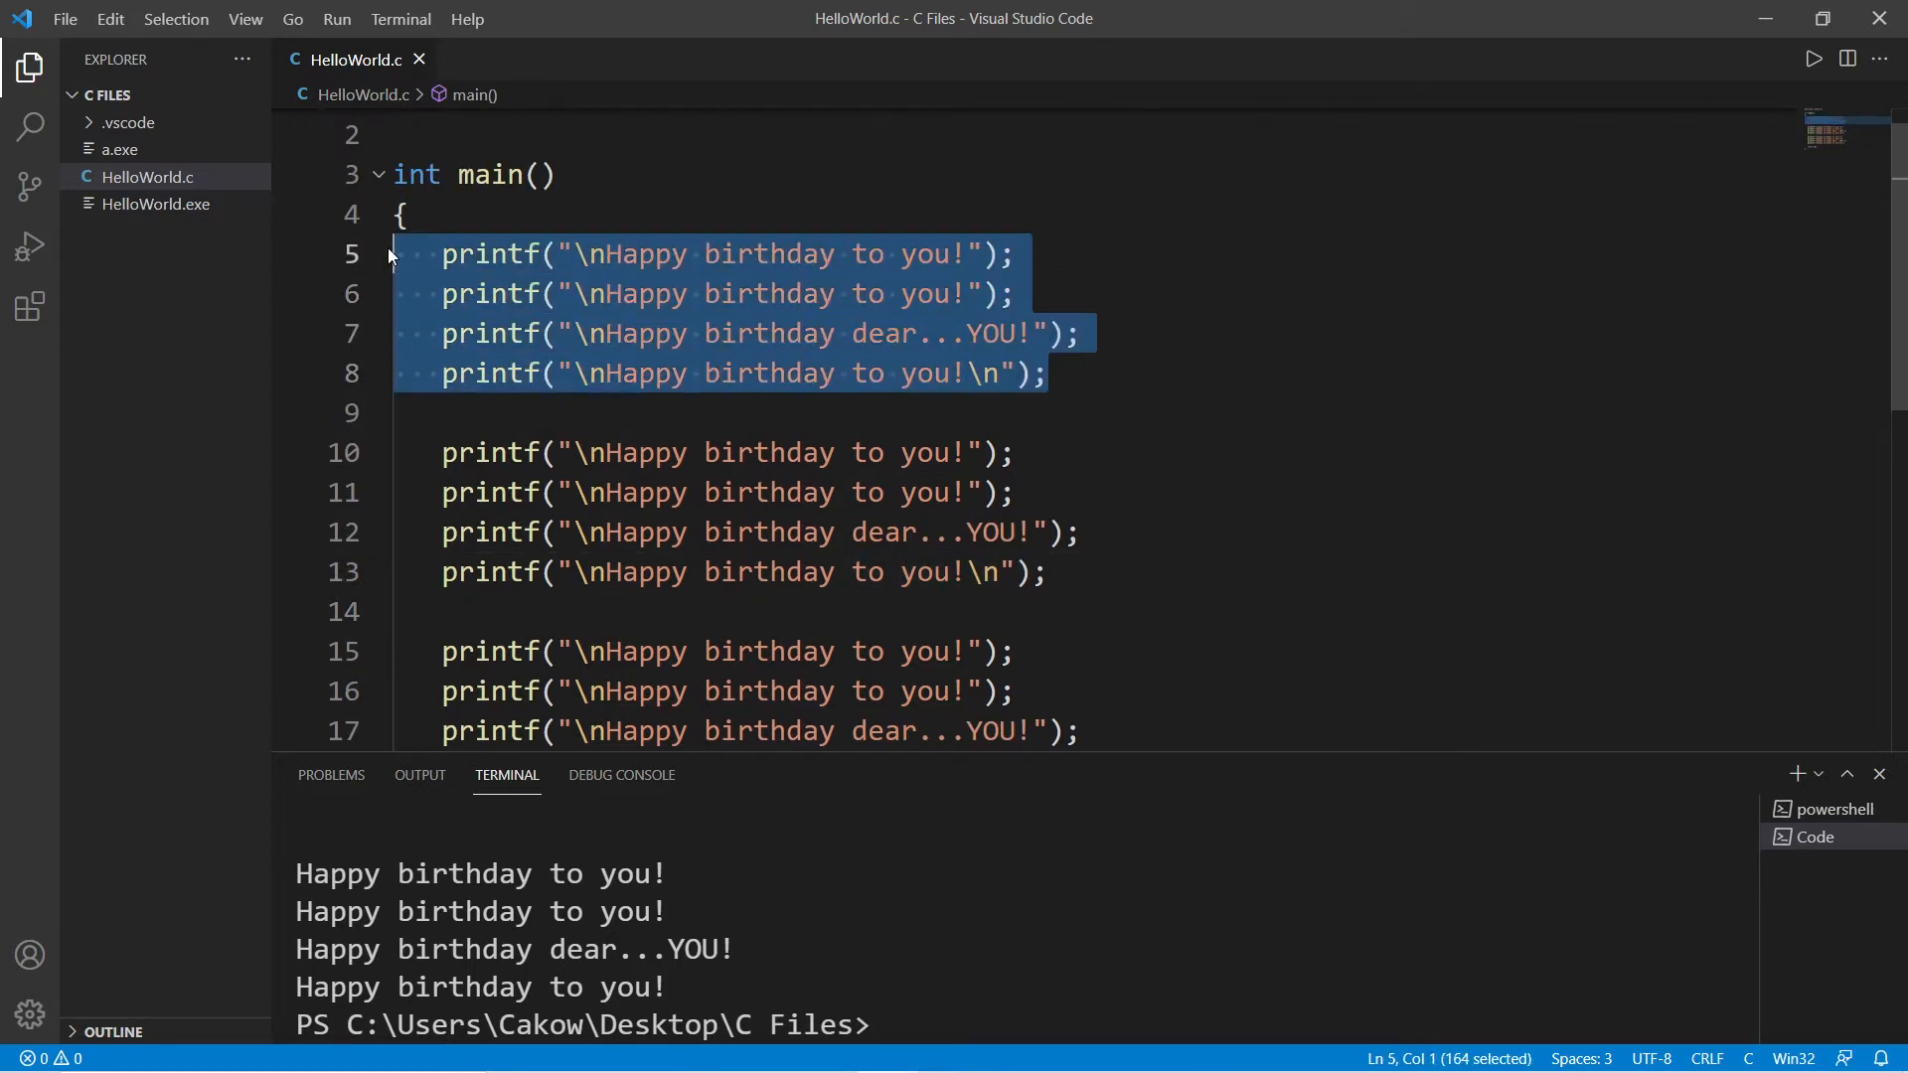
pyautogui.scroll(-3)
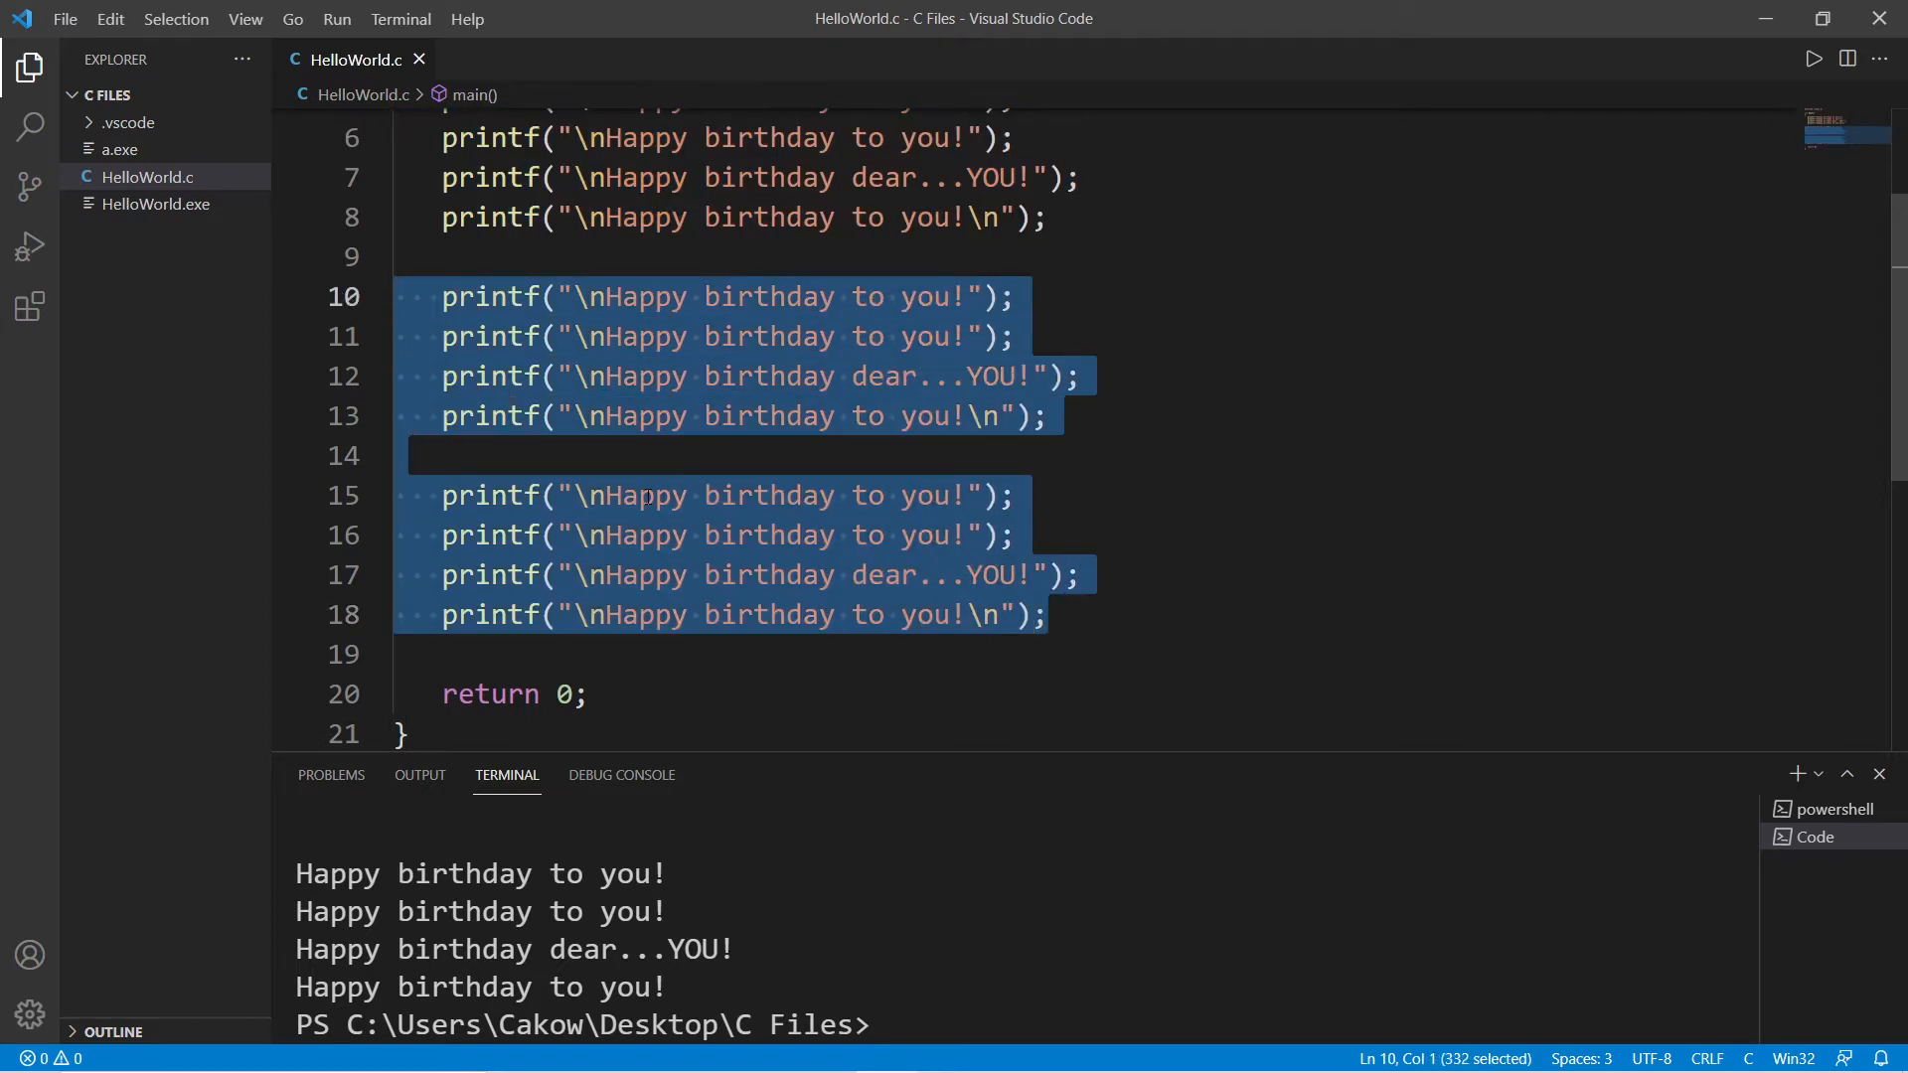
# Delete the two duplicate verses and write an empty void birthday(){} function above main.
pyautogui.press('Delete')
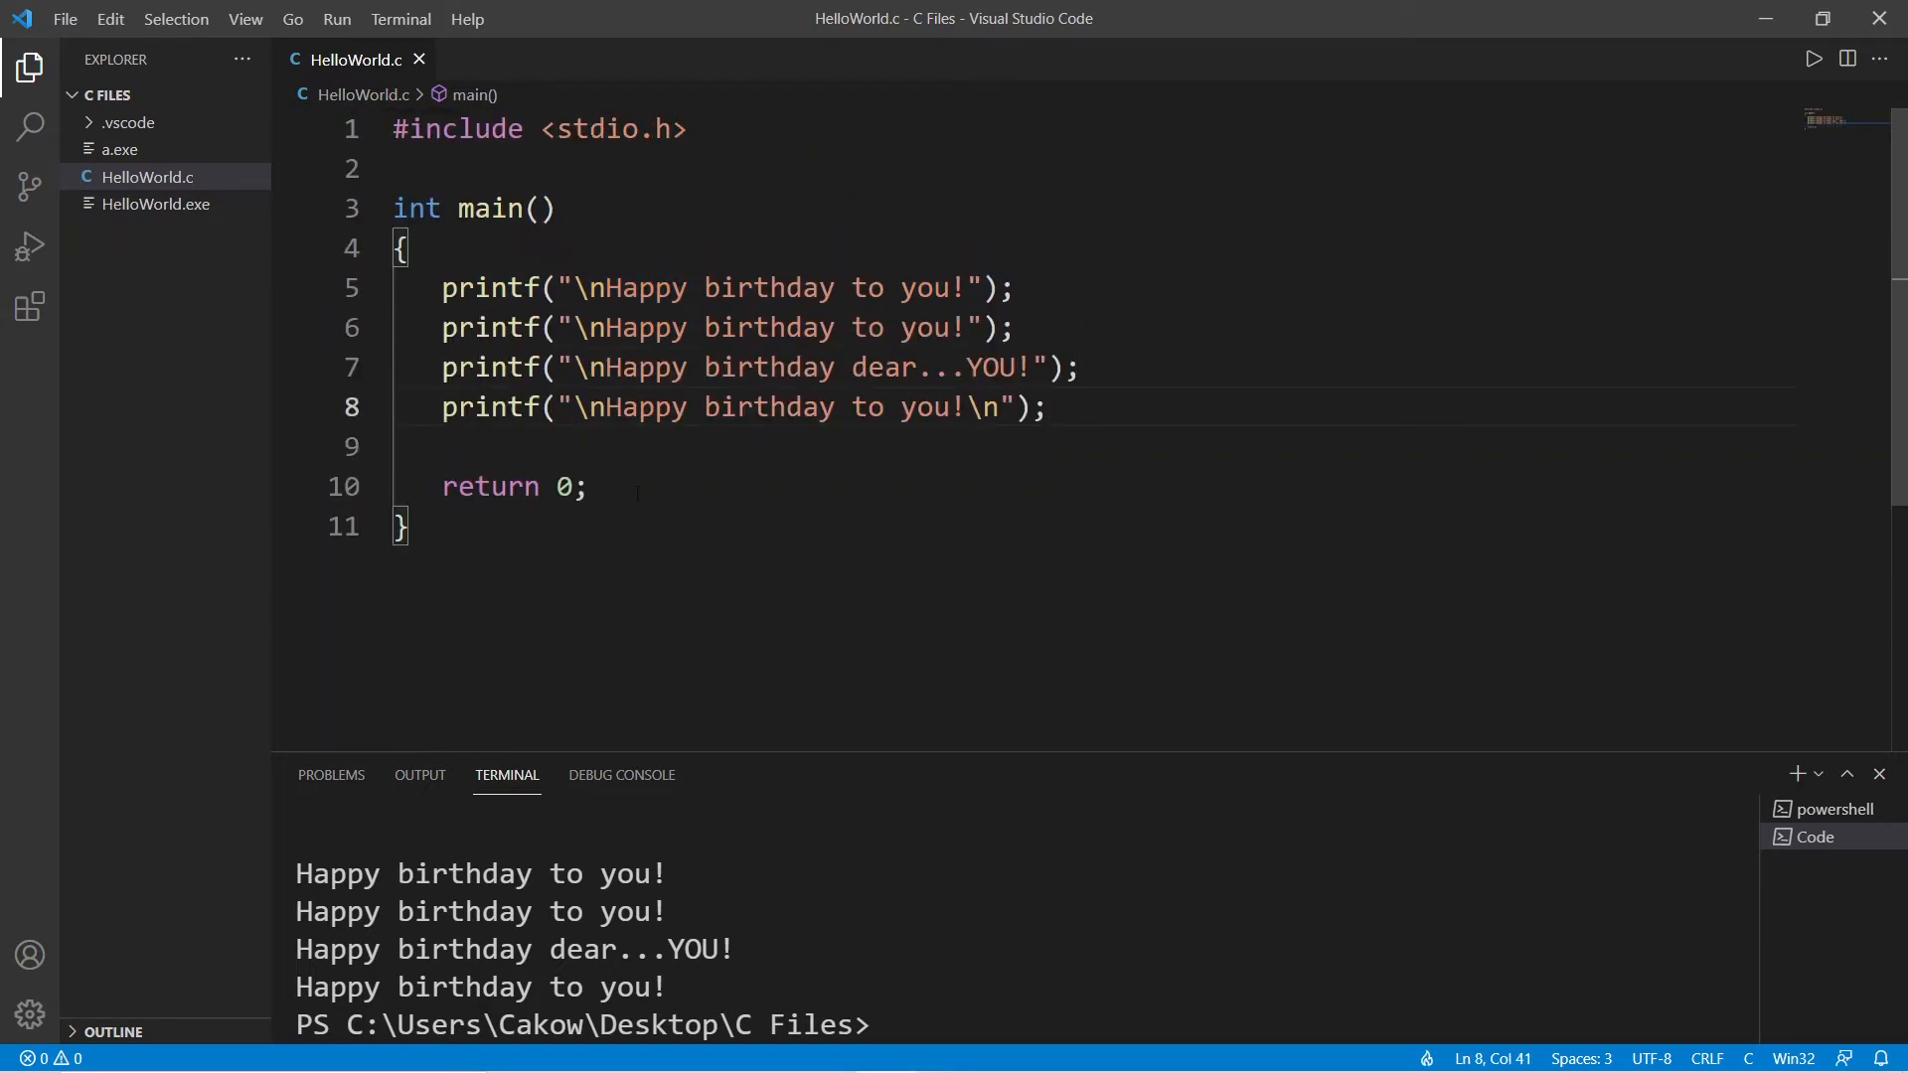
pyautogui.moveTo(478, 487); pyautogui.dragTo(586, 487)
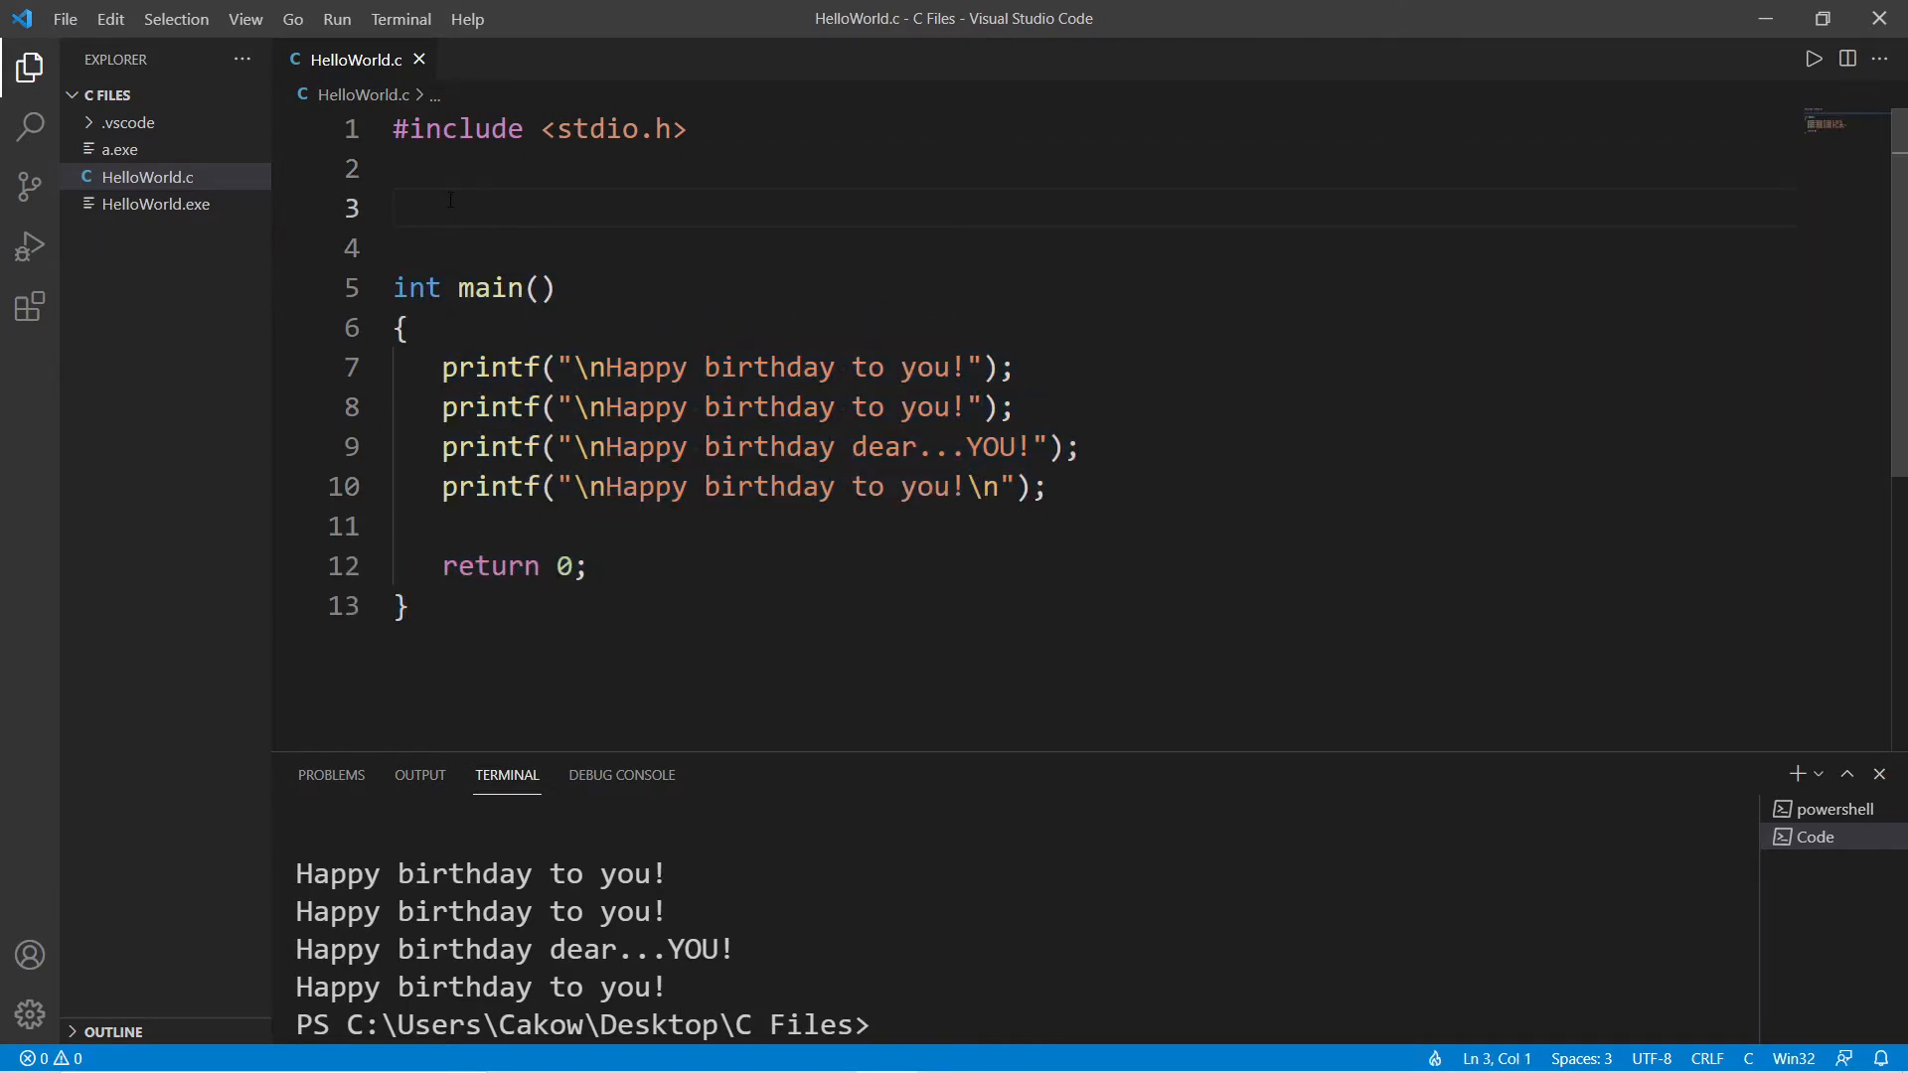
pyautogui.write('void')
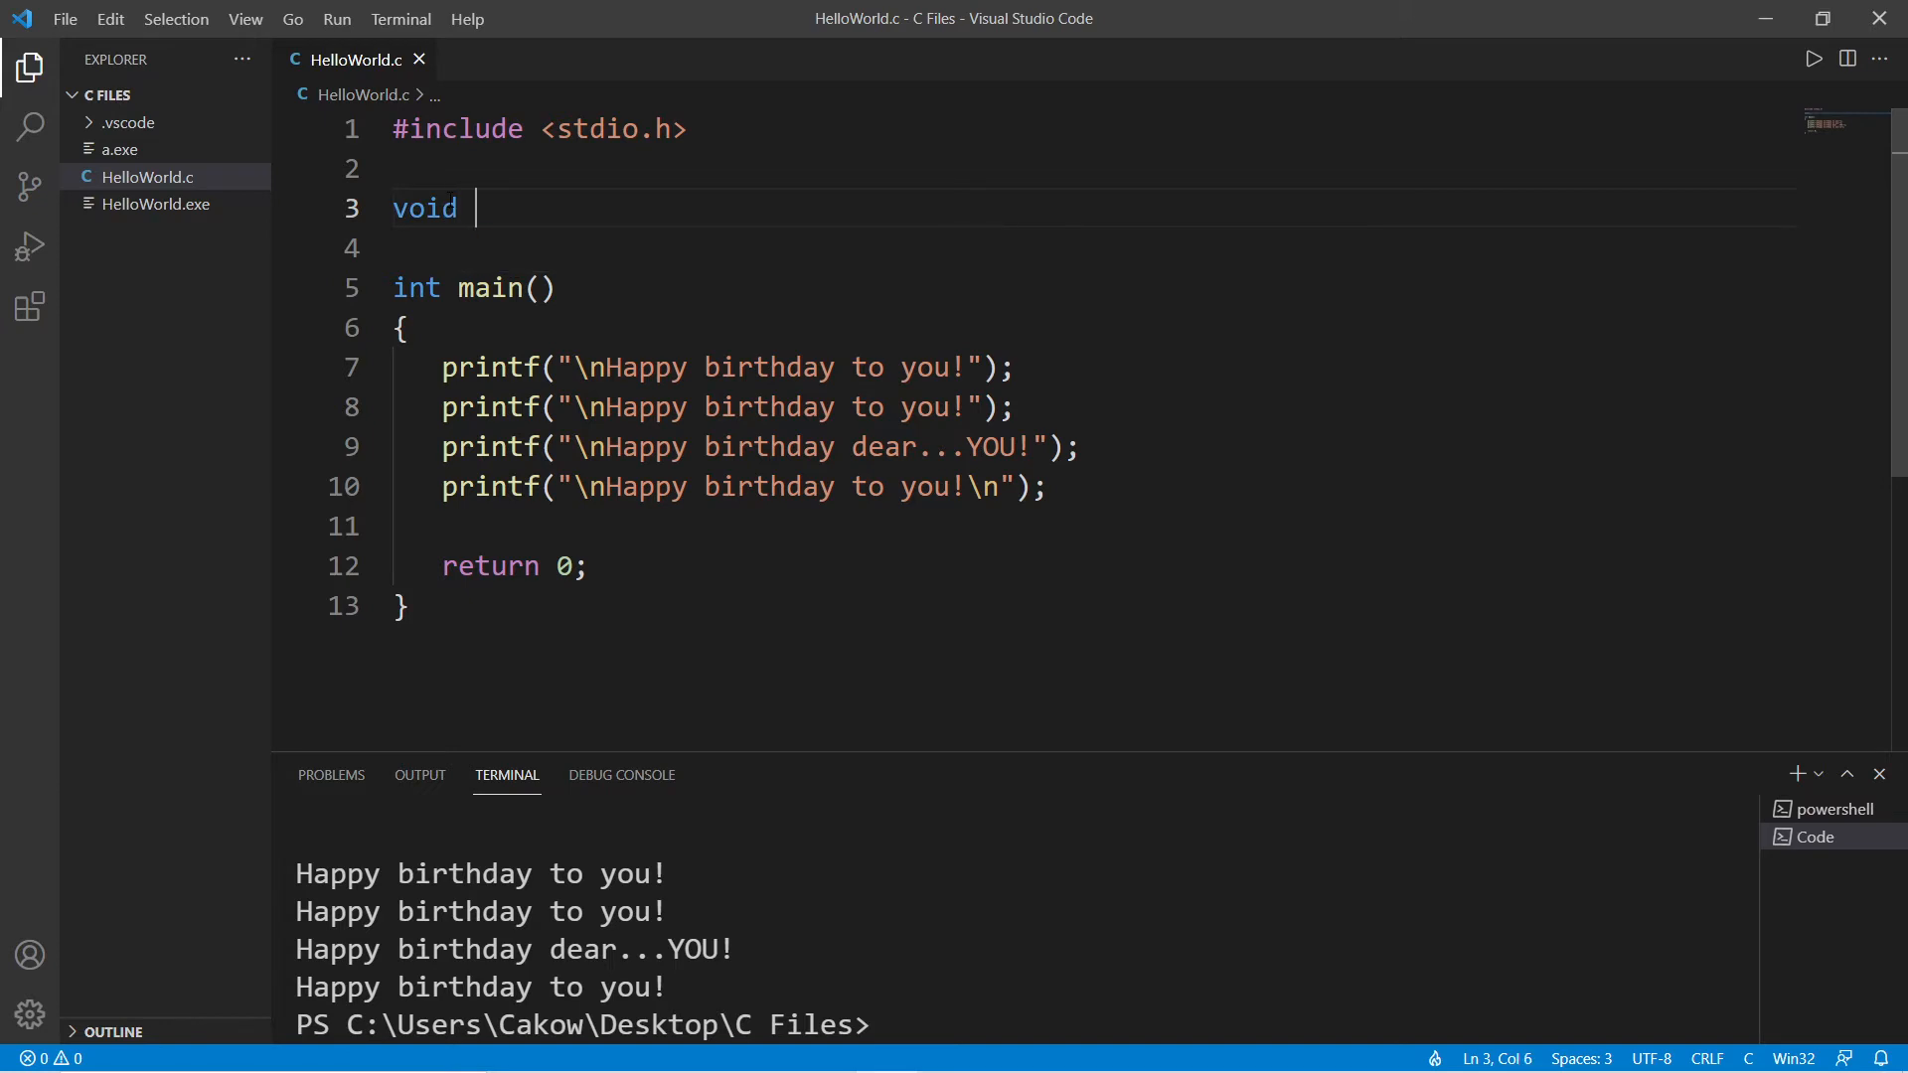
pyautogui.write('b')
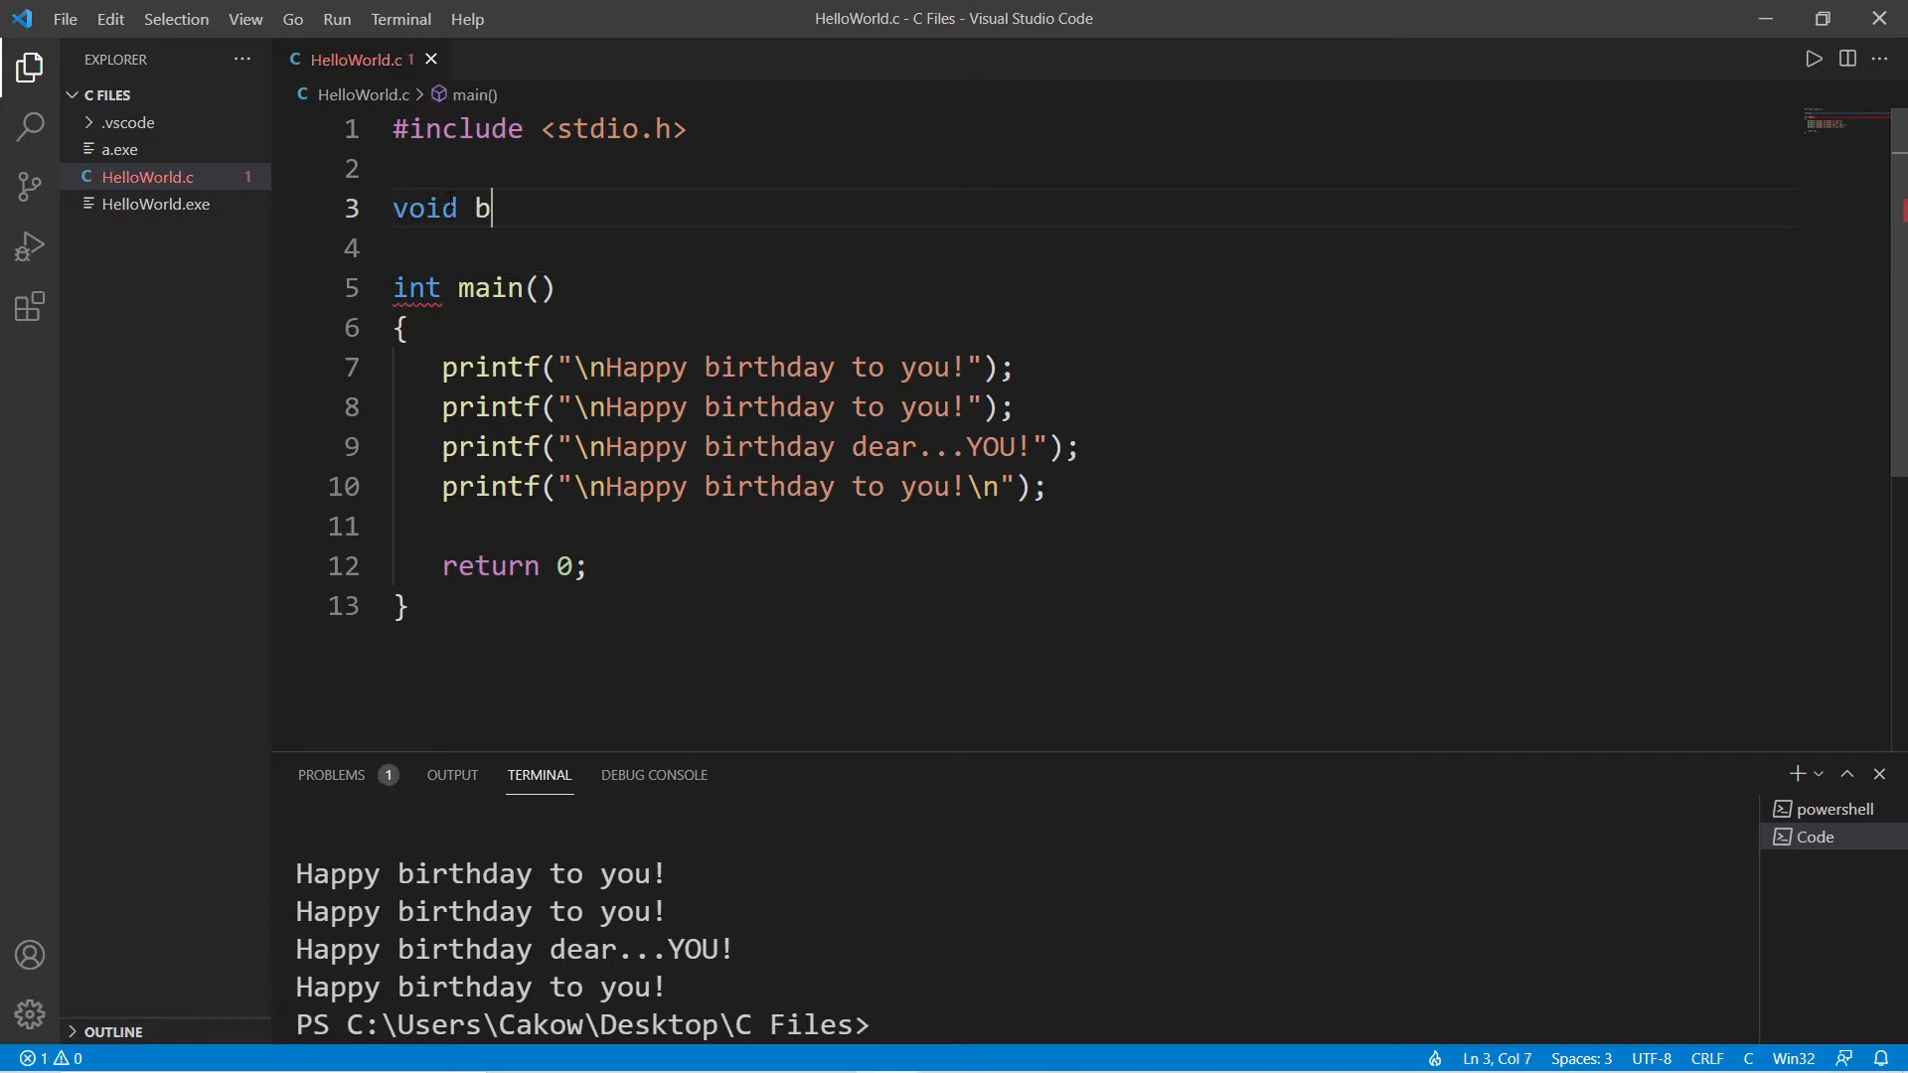
pyautogui.write('irthday')
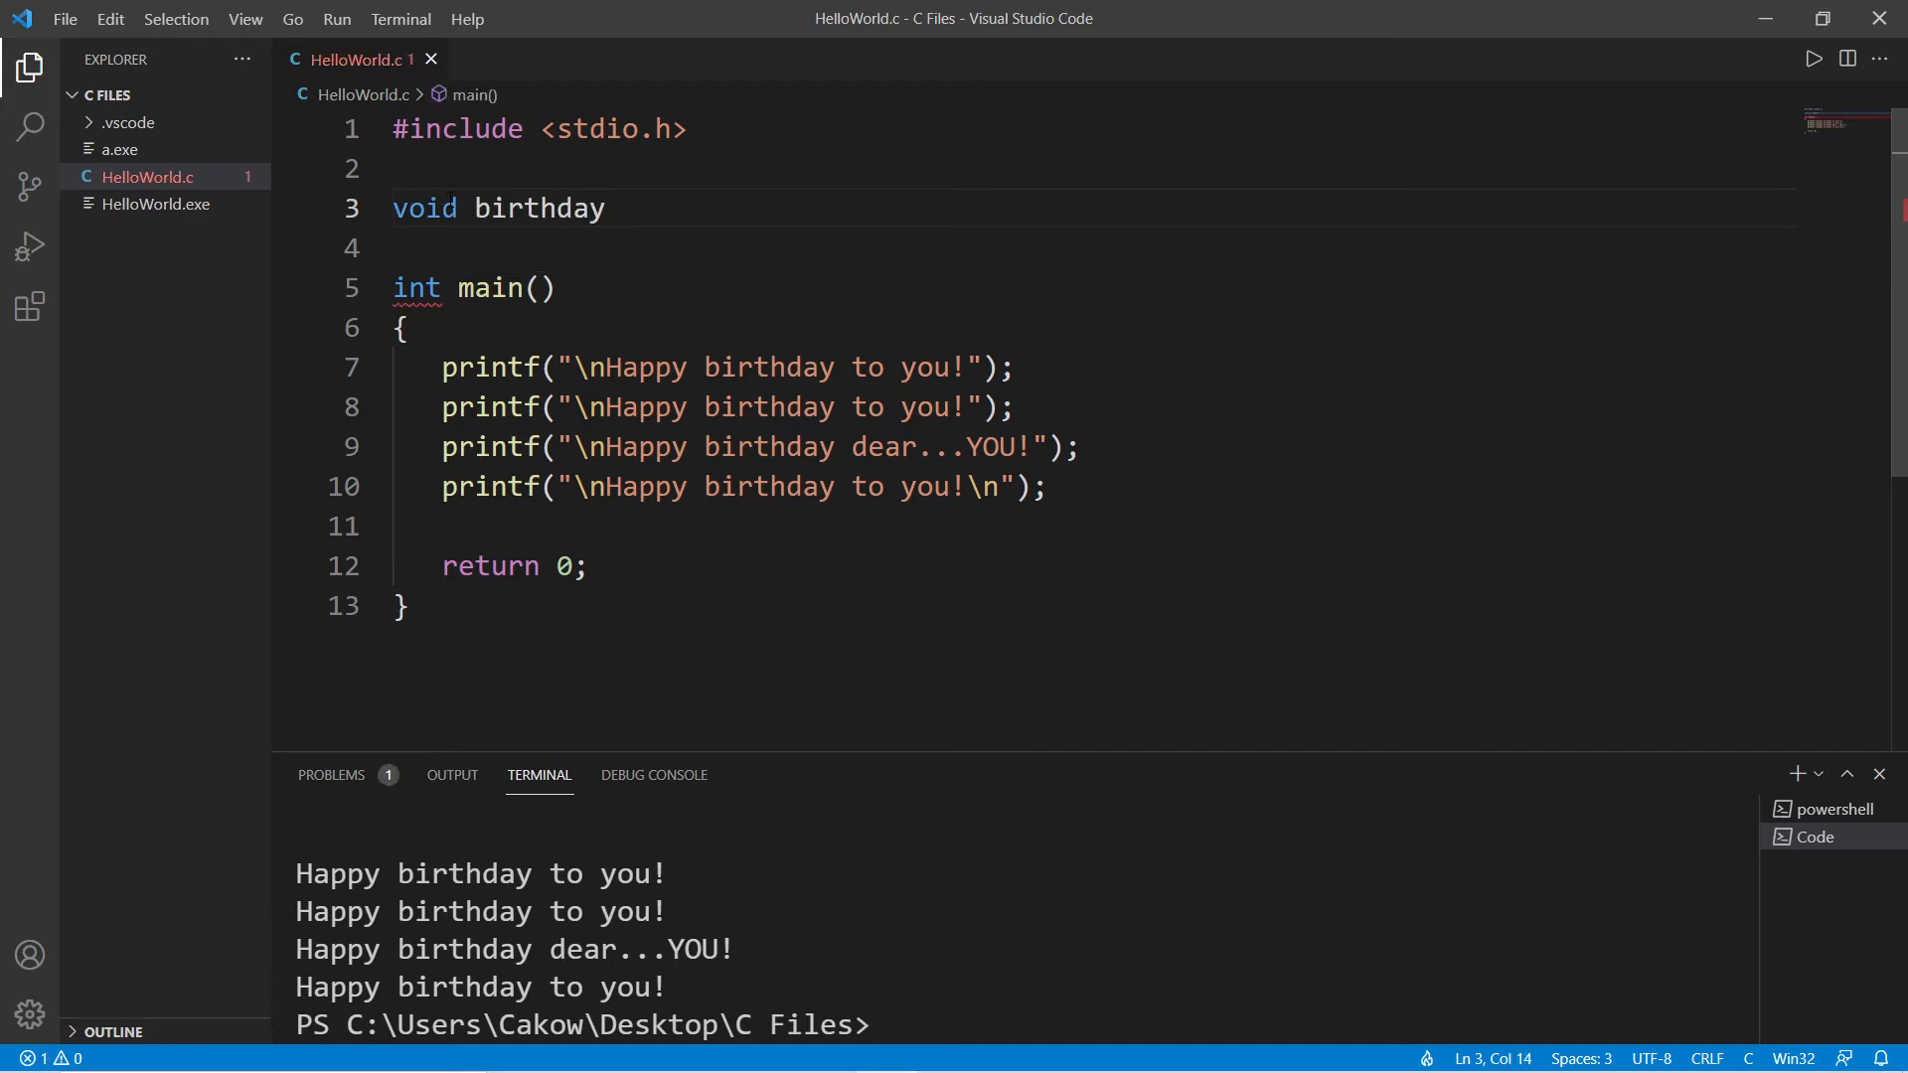
pyautogui.write('(){}')
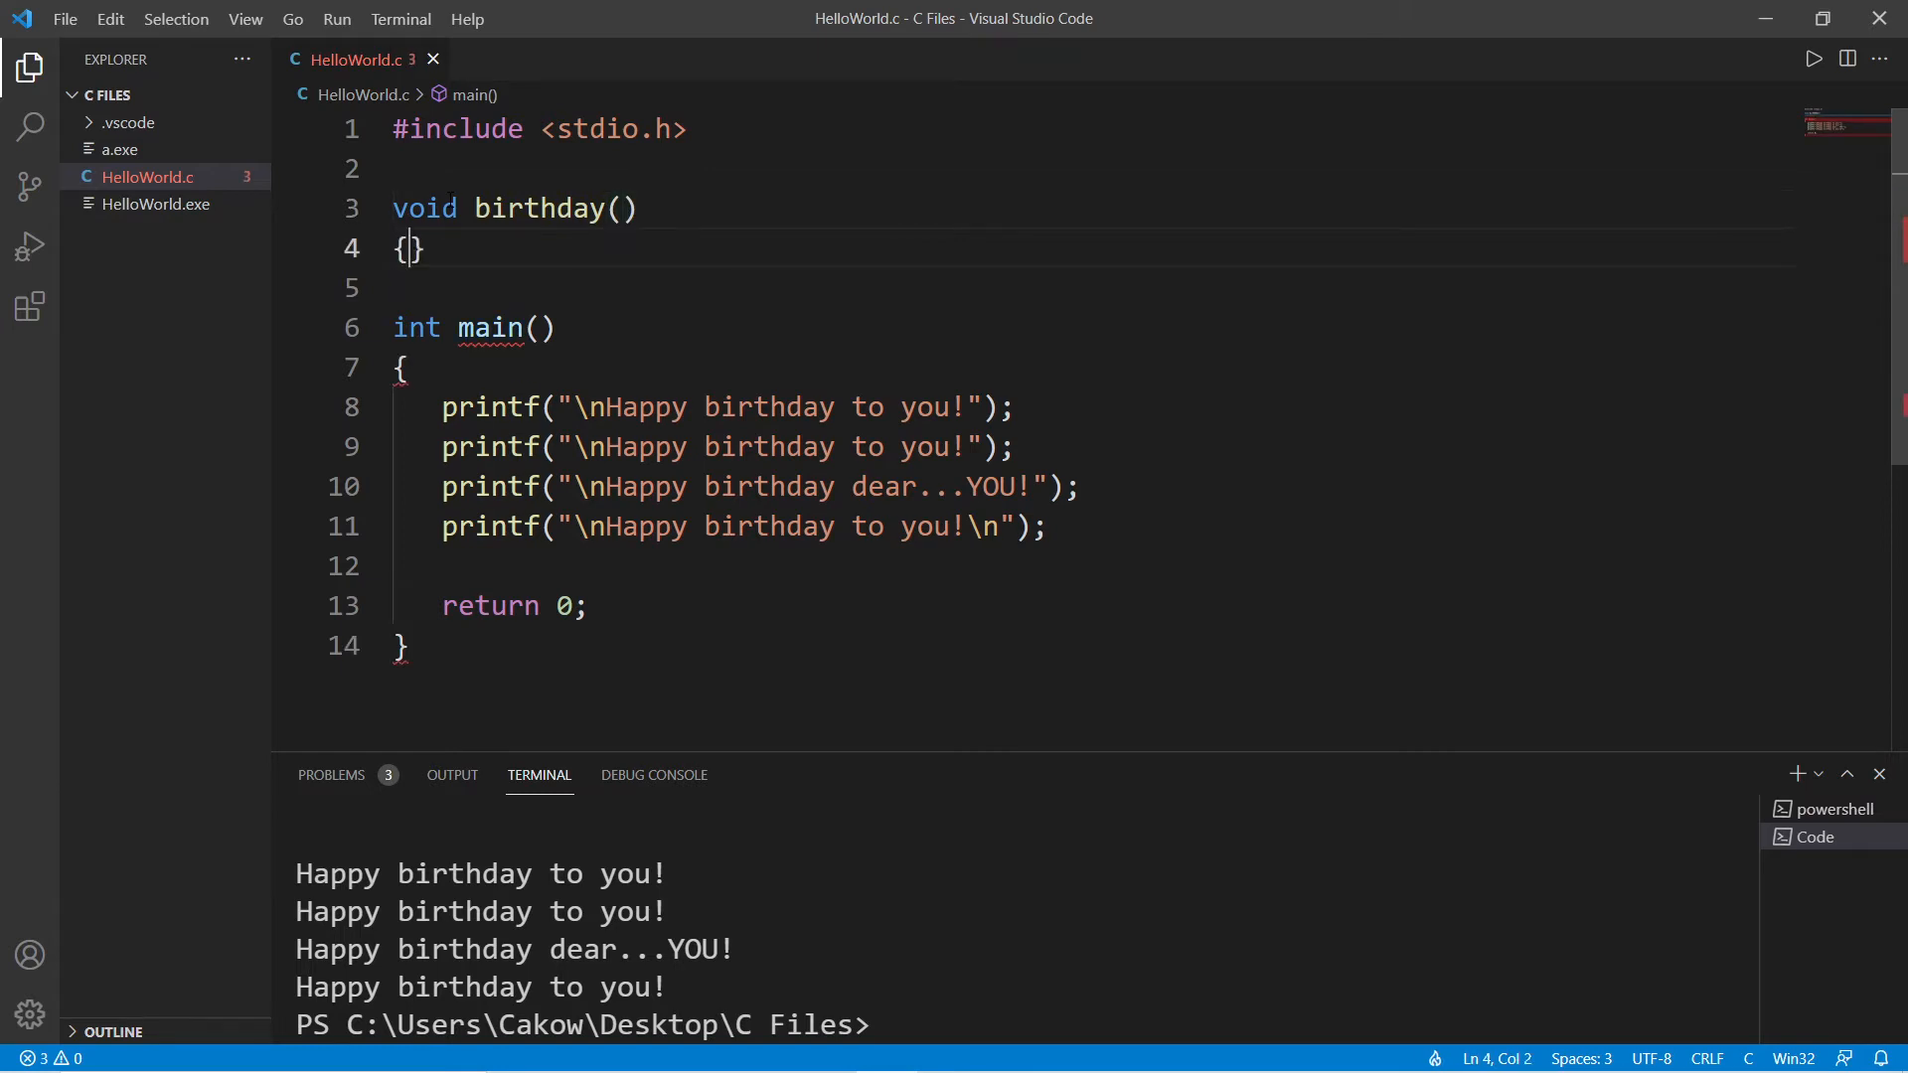
pyautogui.press('Enter')
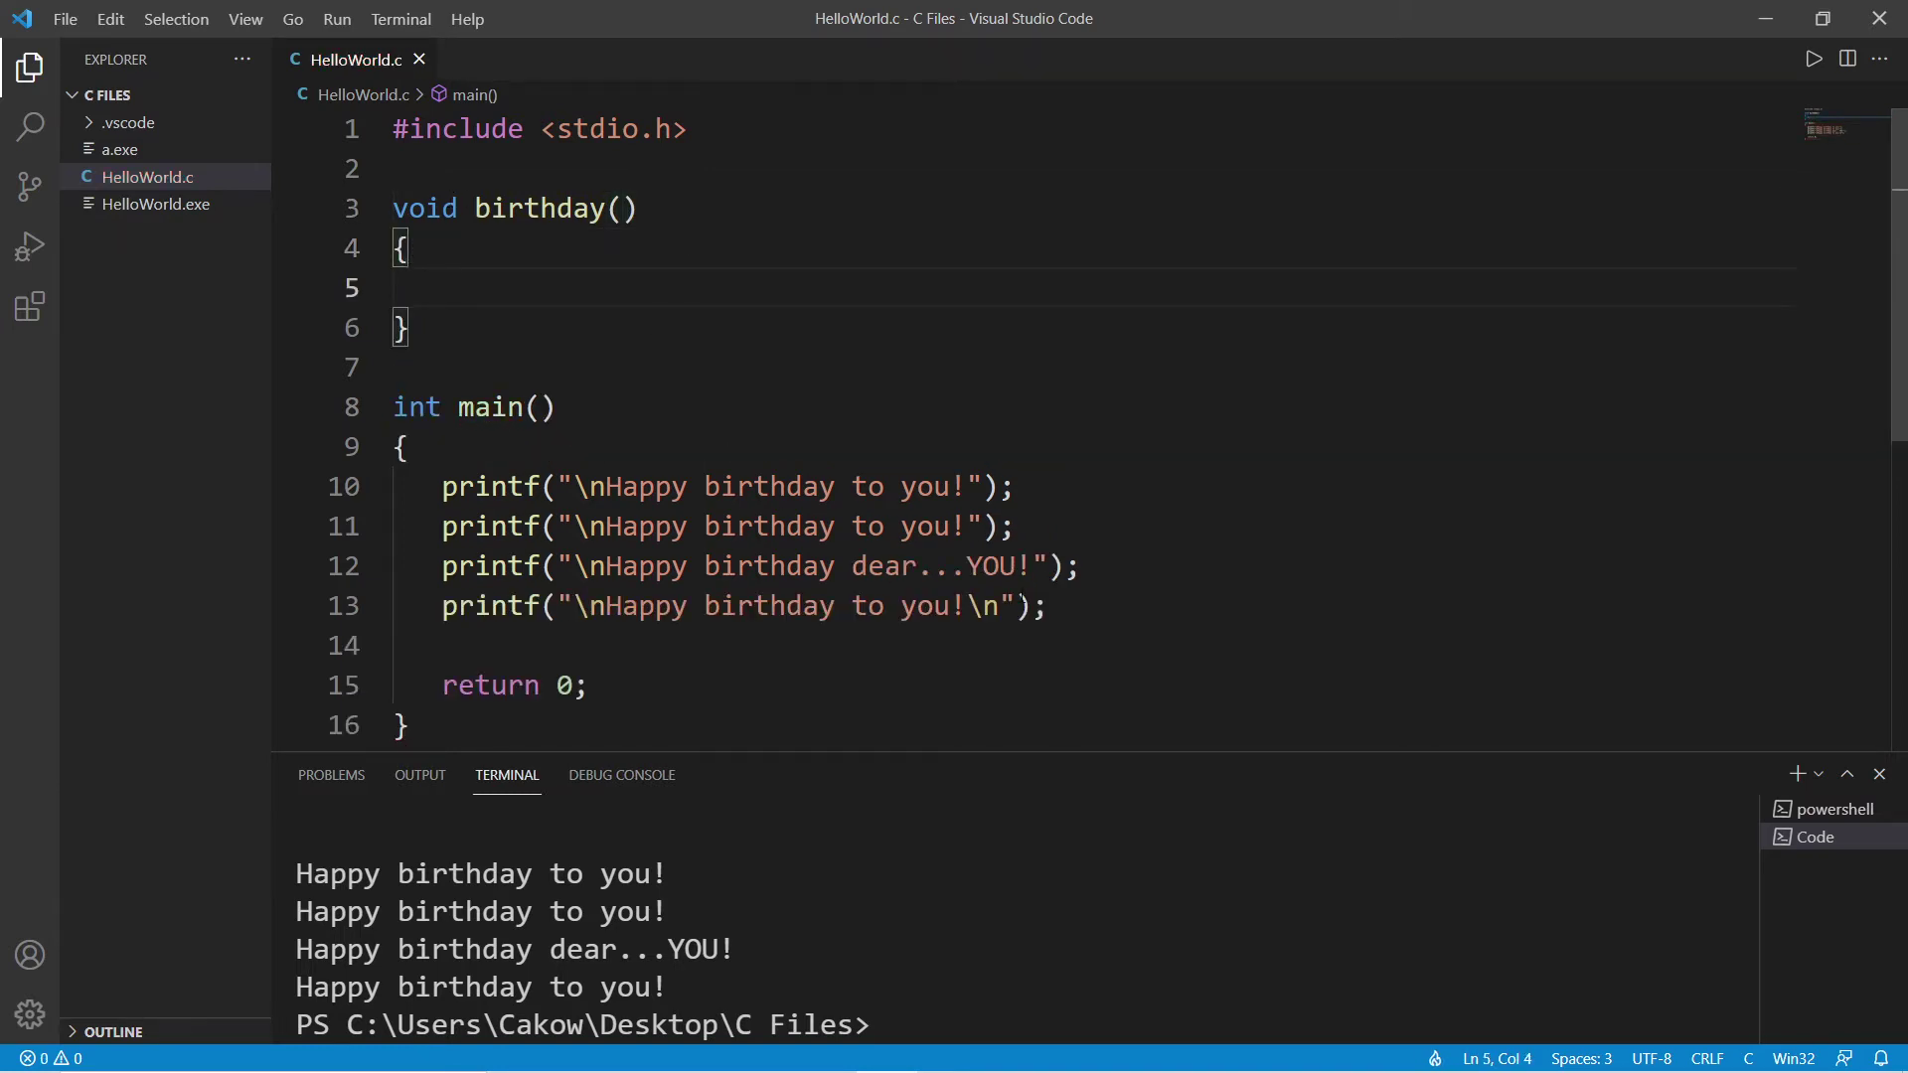
# Move the four printf lines into birthday(), call birthday(); from main, and run it.
pyautogui.moveTo(441, 486); pyautogui.dragTo(1045, 606)
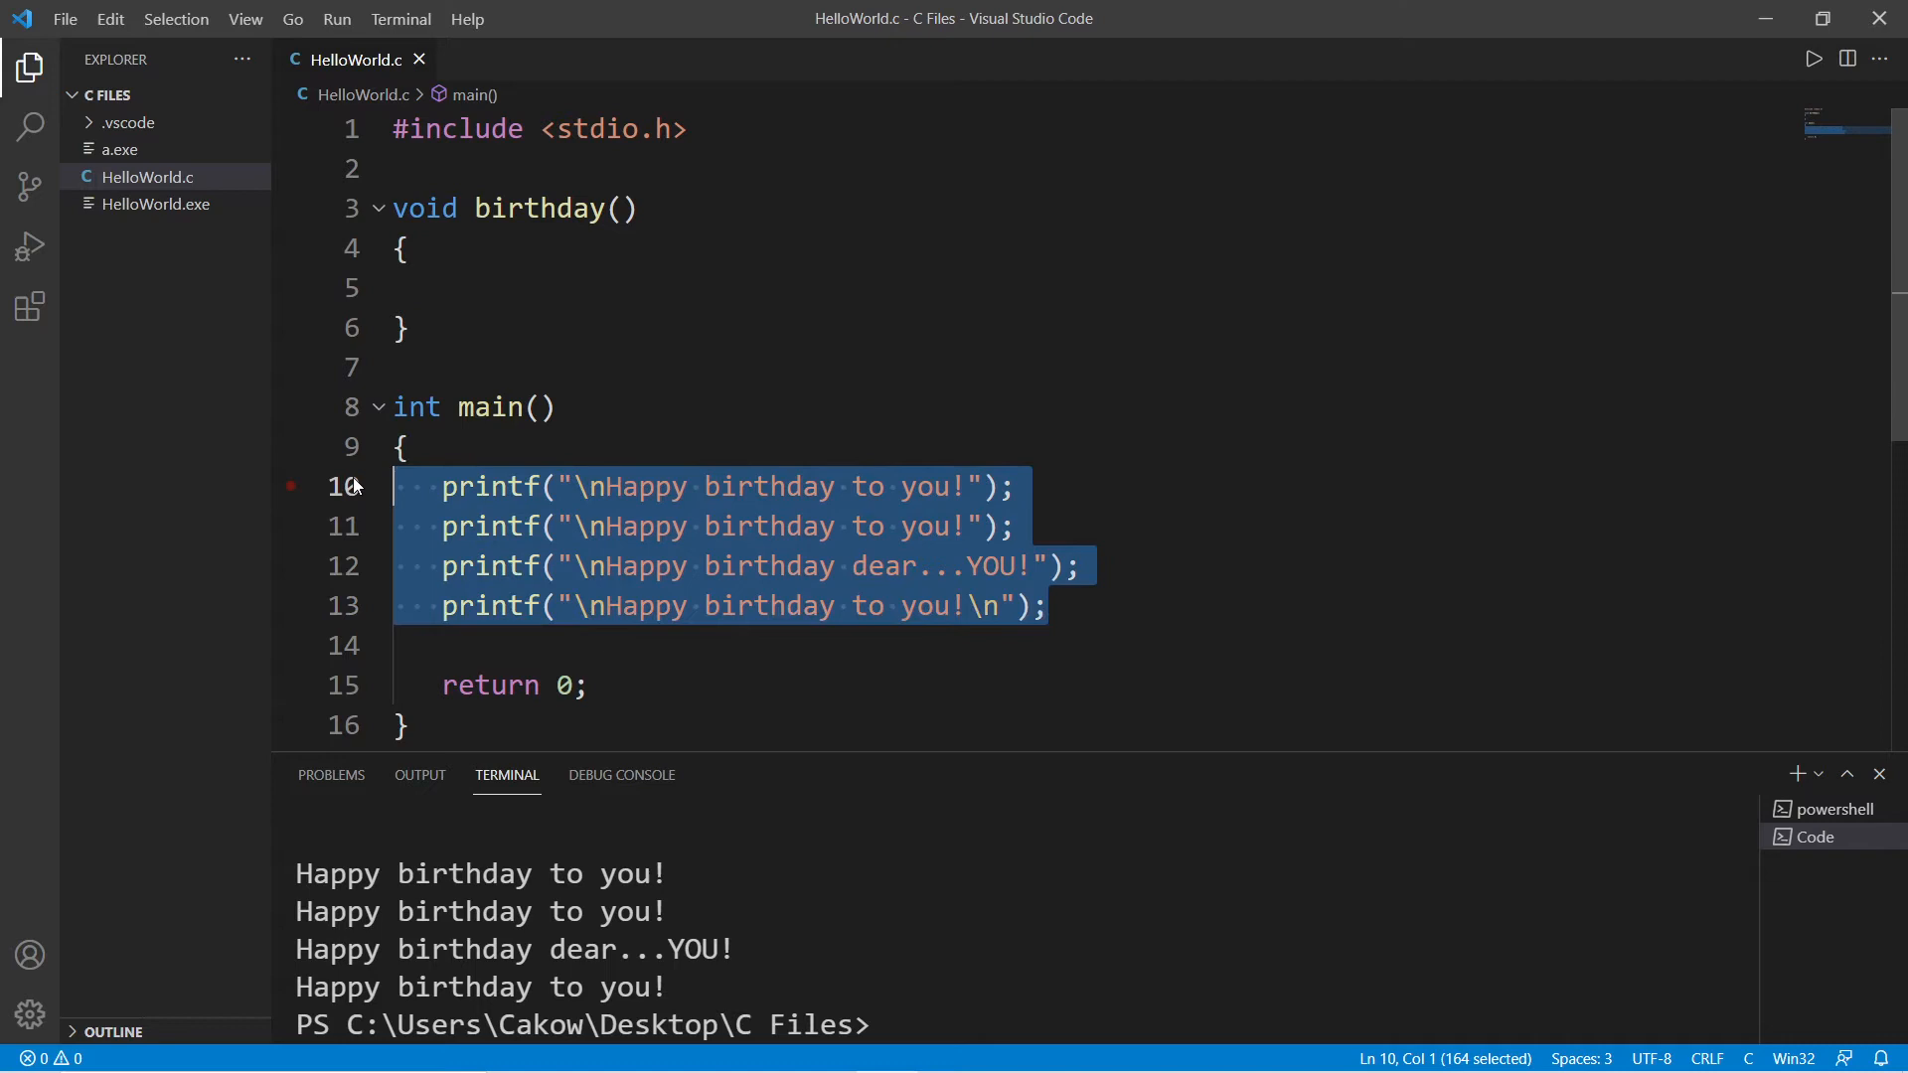
pyautogui.press('Delete')
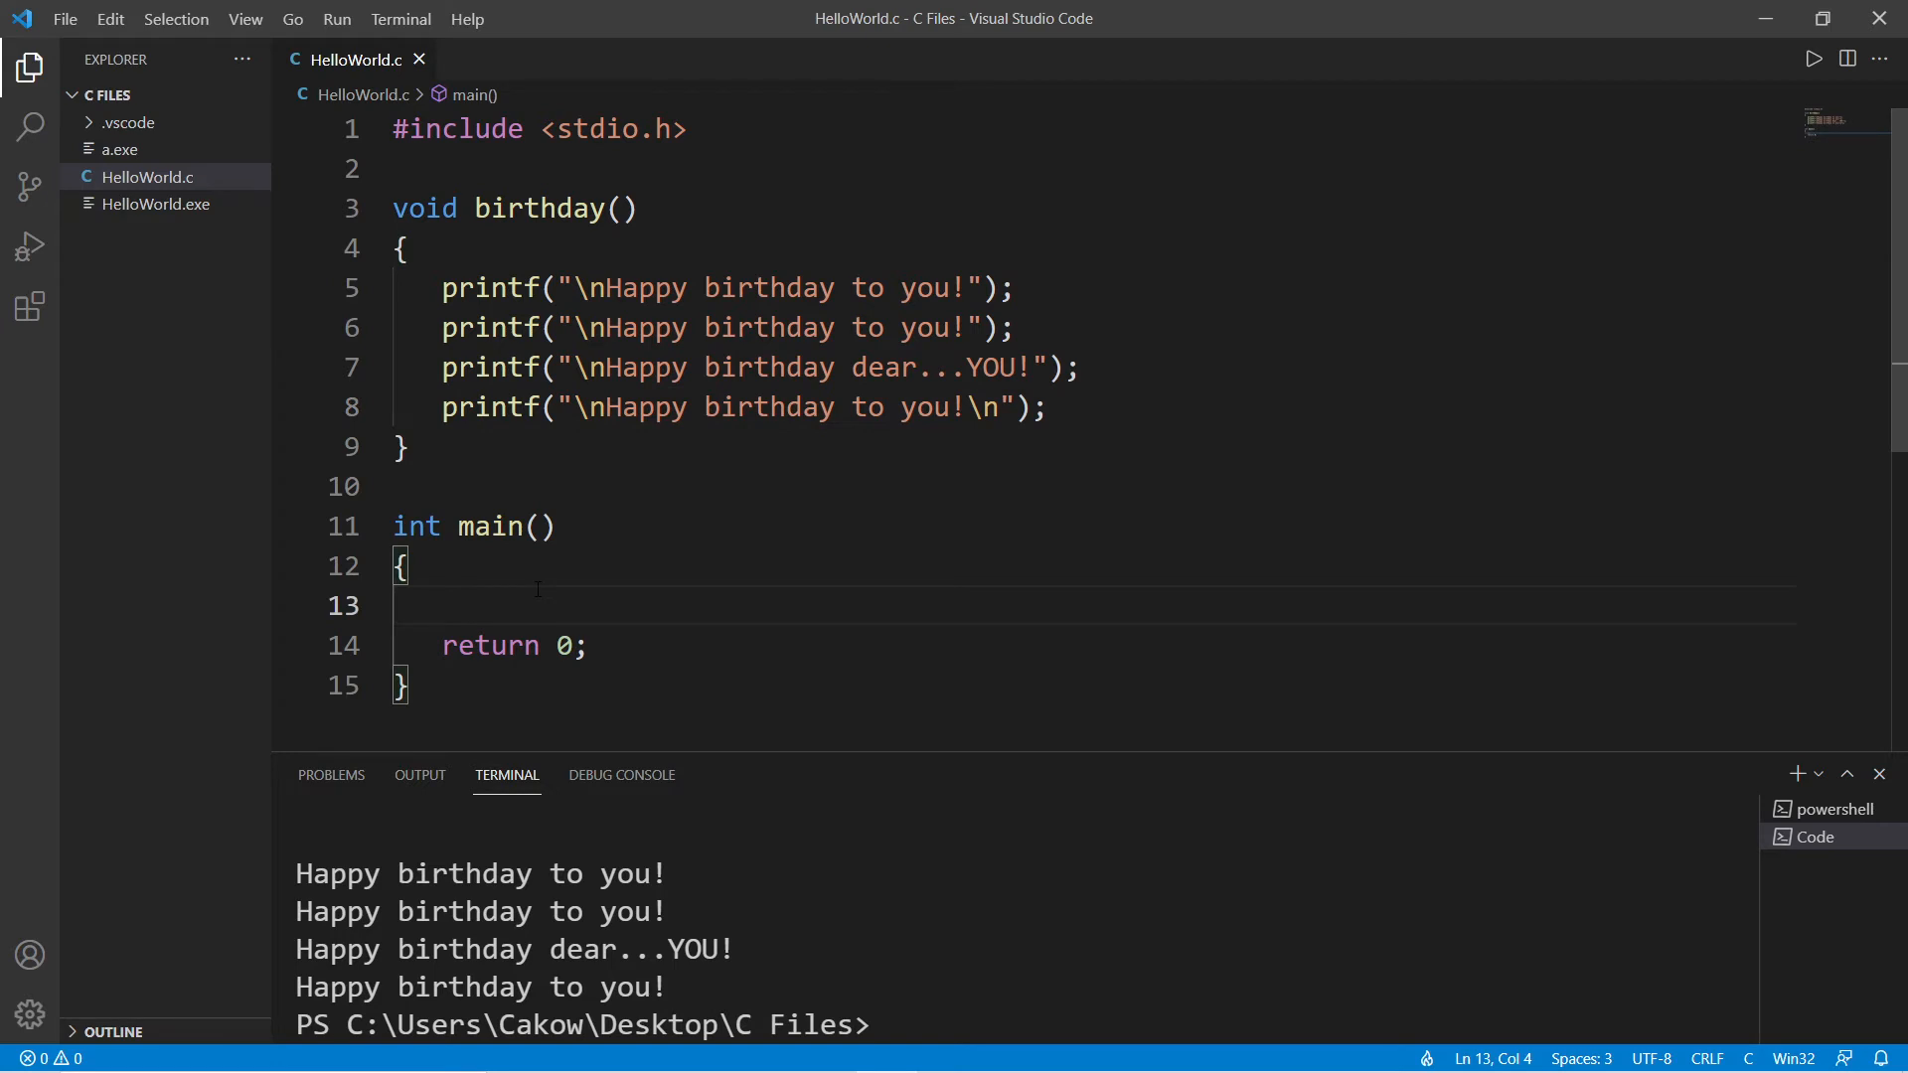
pyautogui.doubleClick(536, 208)
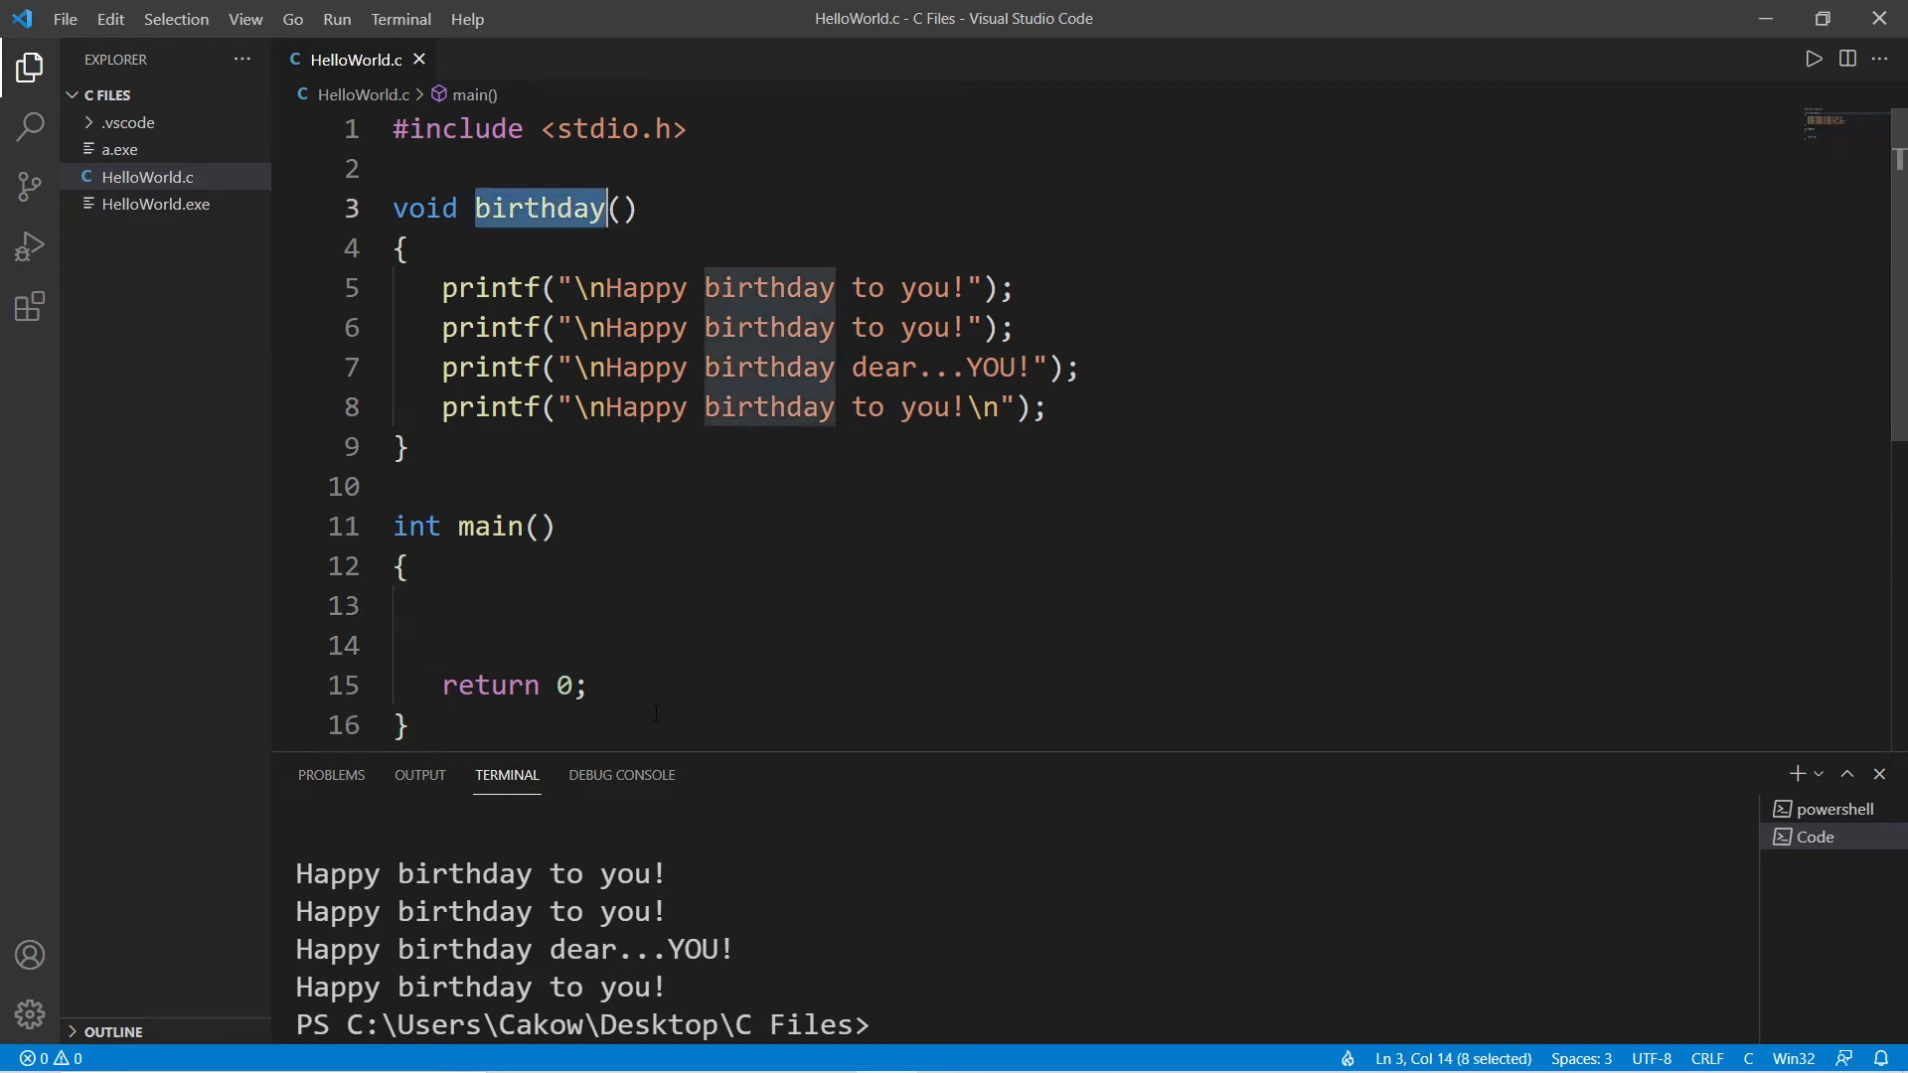
pyautogui.write('birthday()')
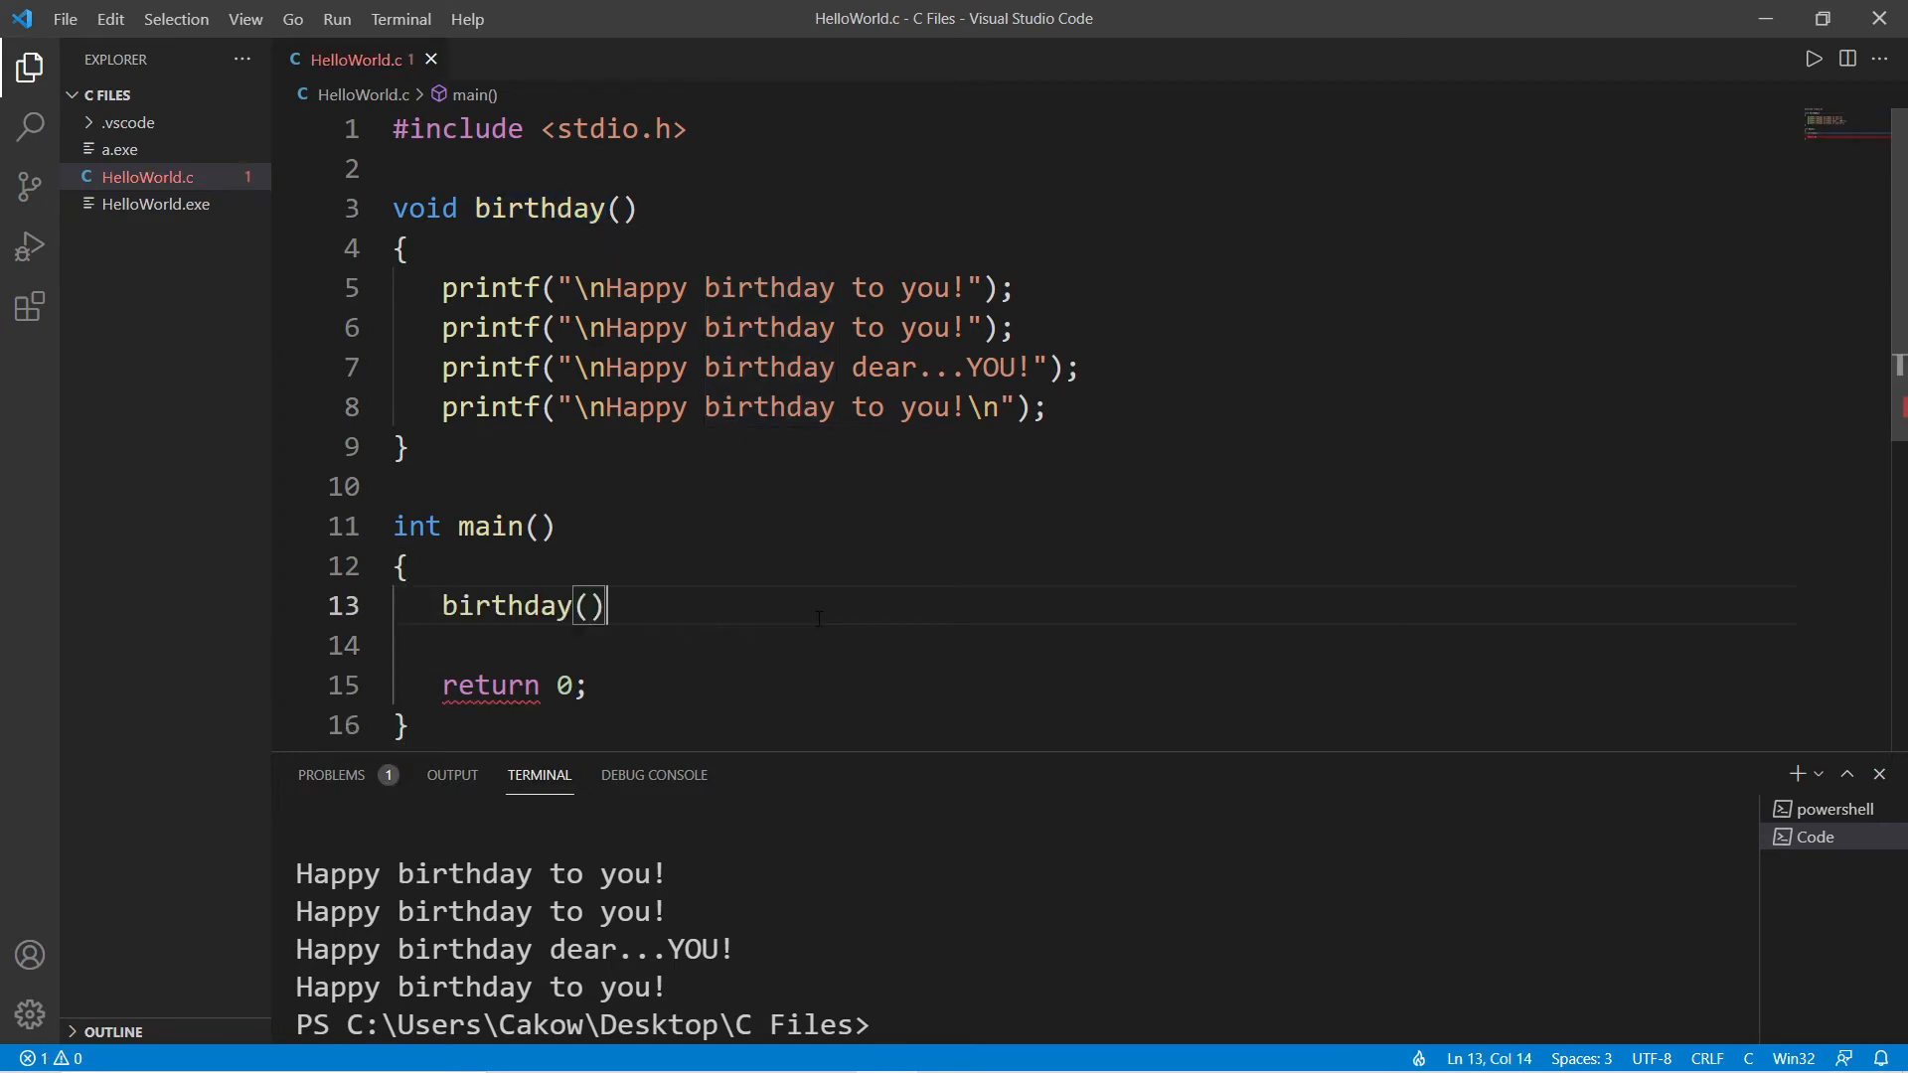
pyautogui.write(';')
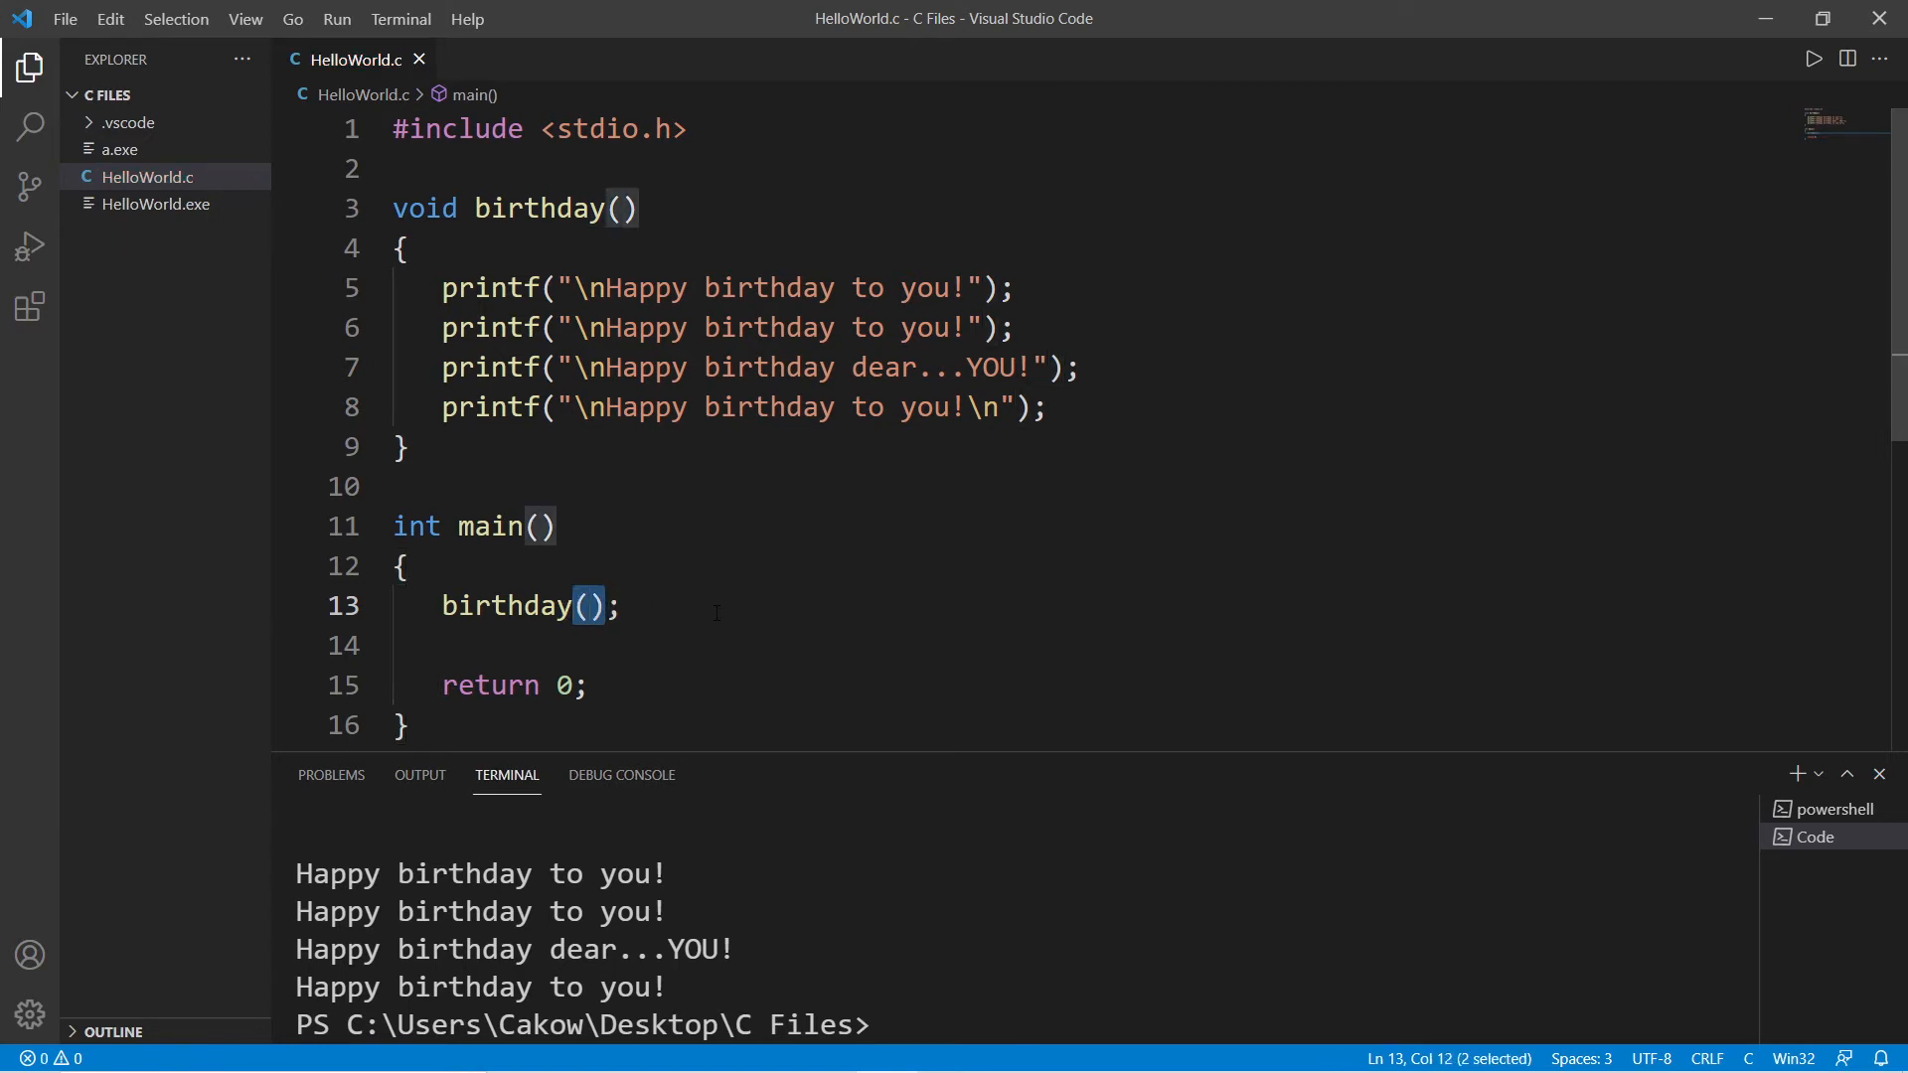
pyautogui.click(604, 607)
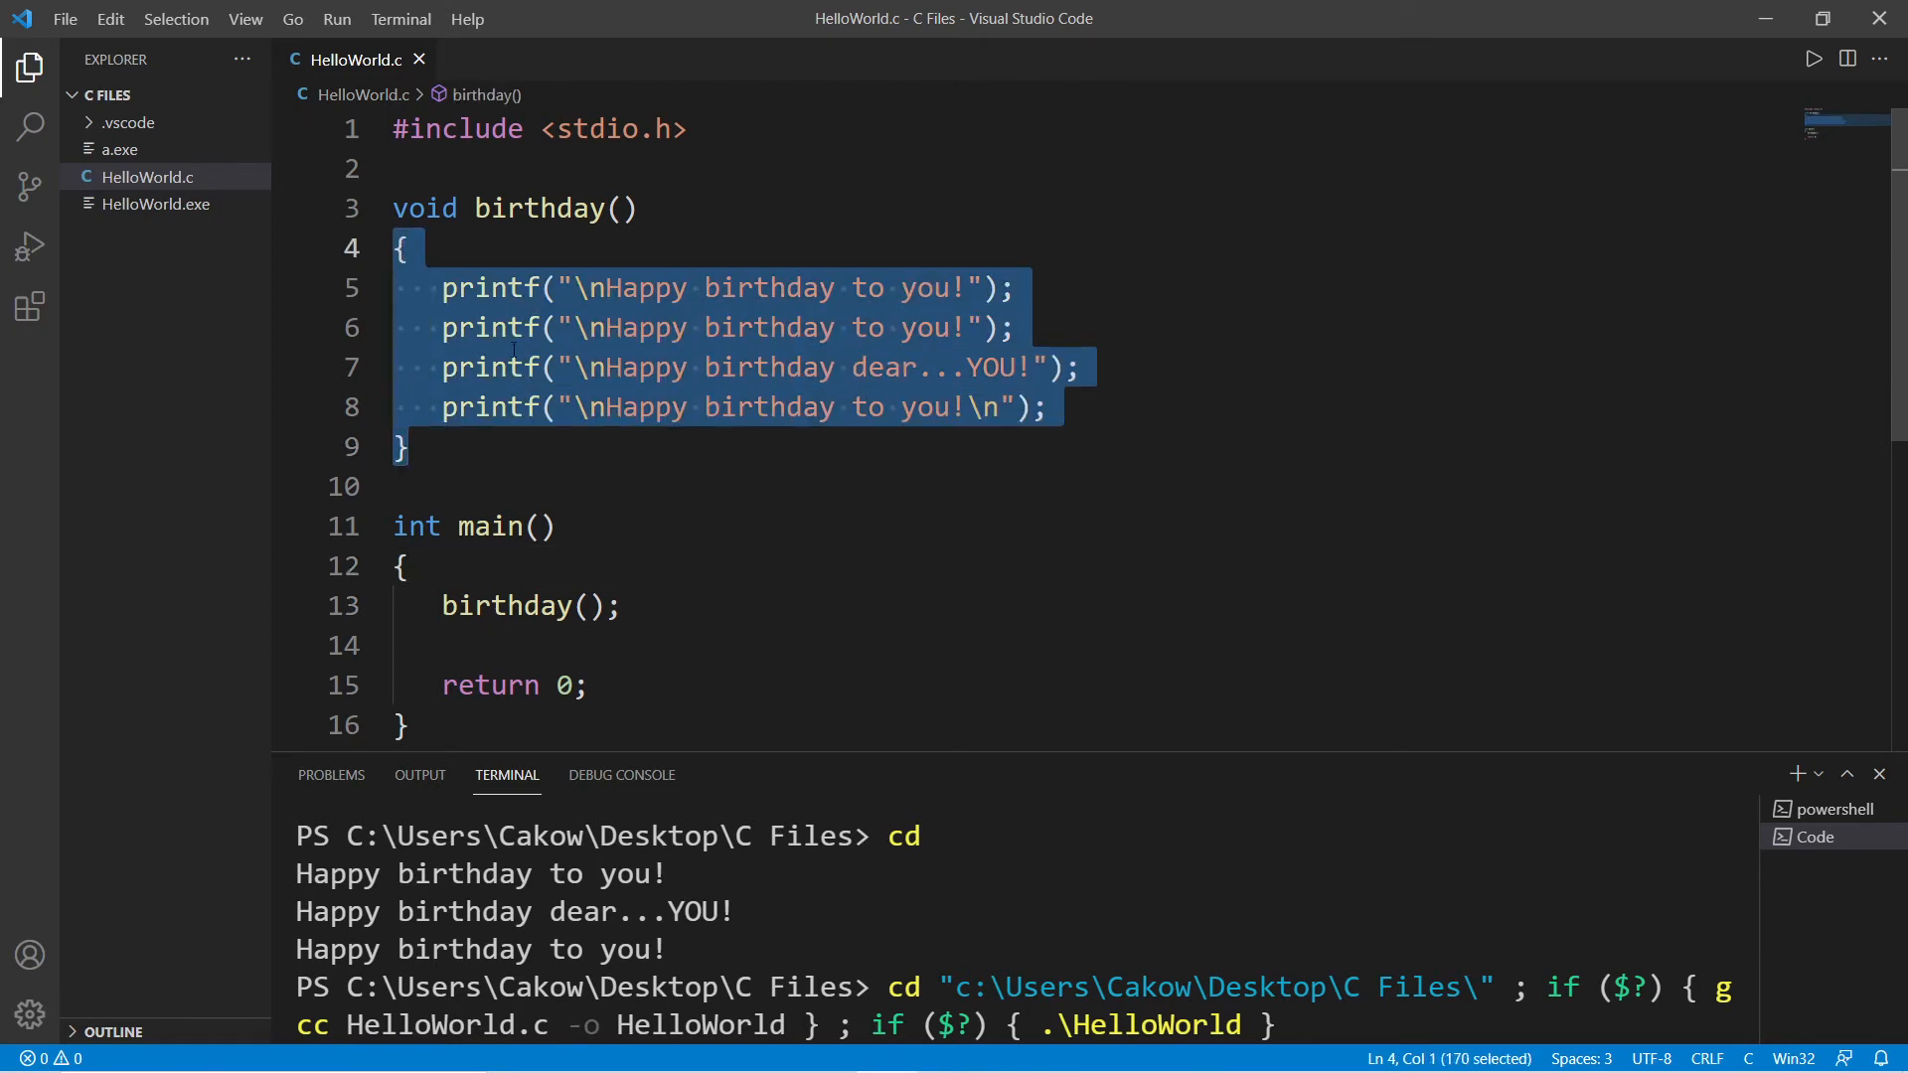
# Place the cursor at the end of the birthday(); call line in main.
pyautogui.click(556, 208)
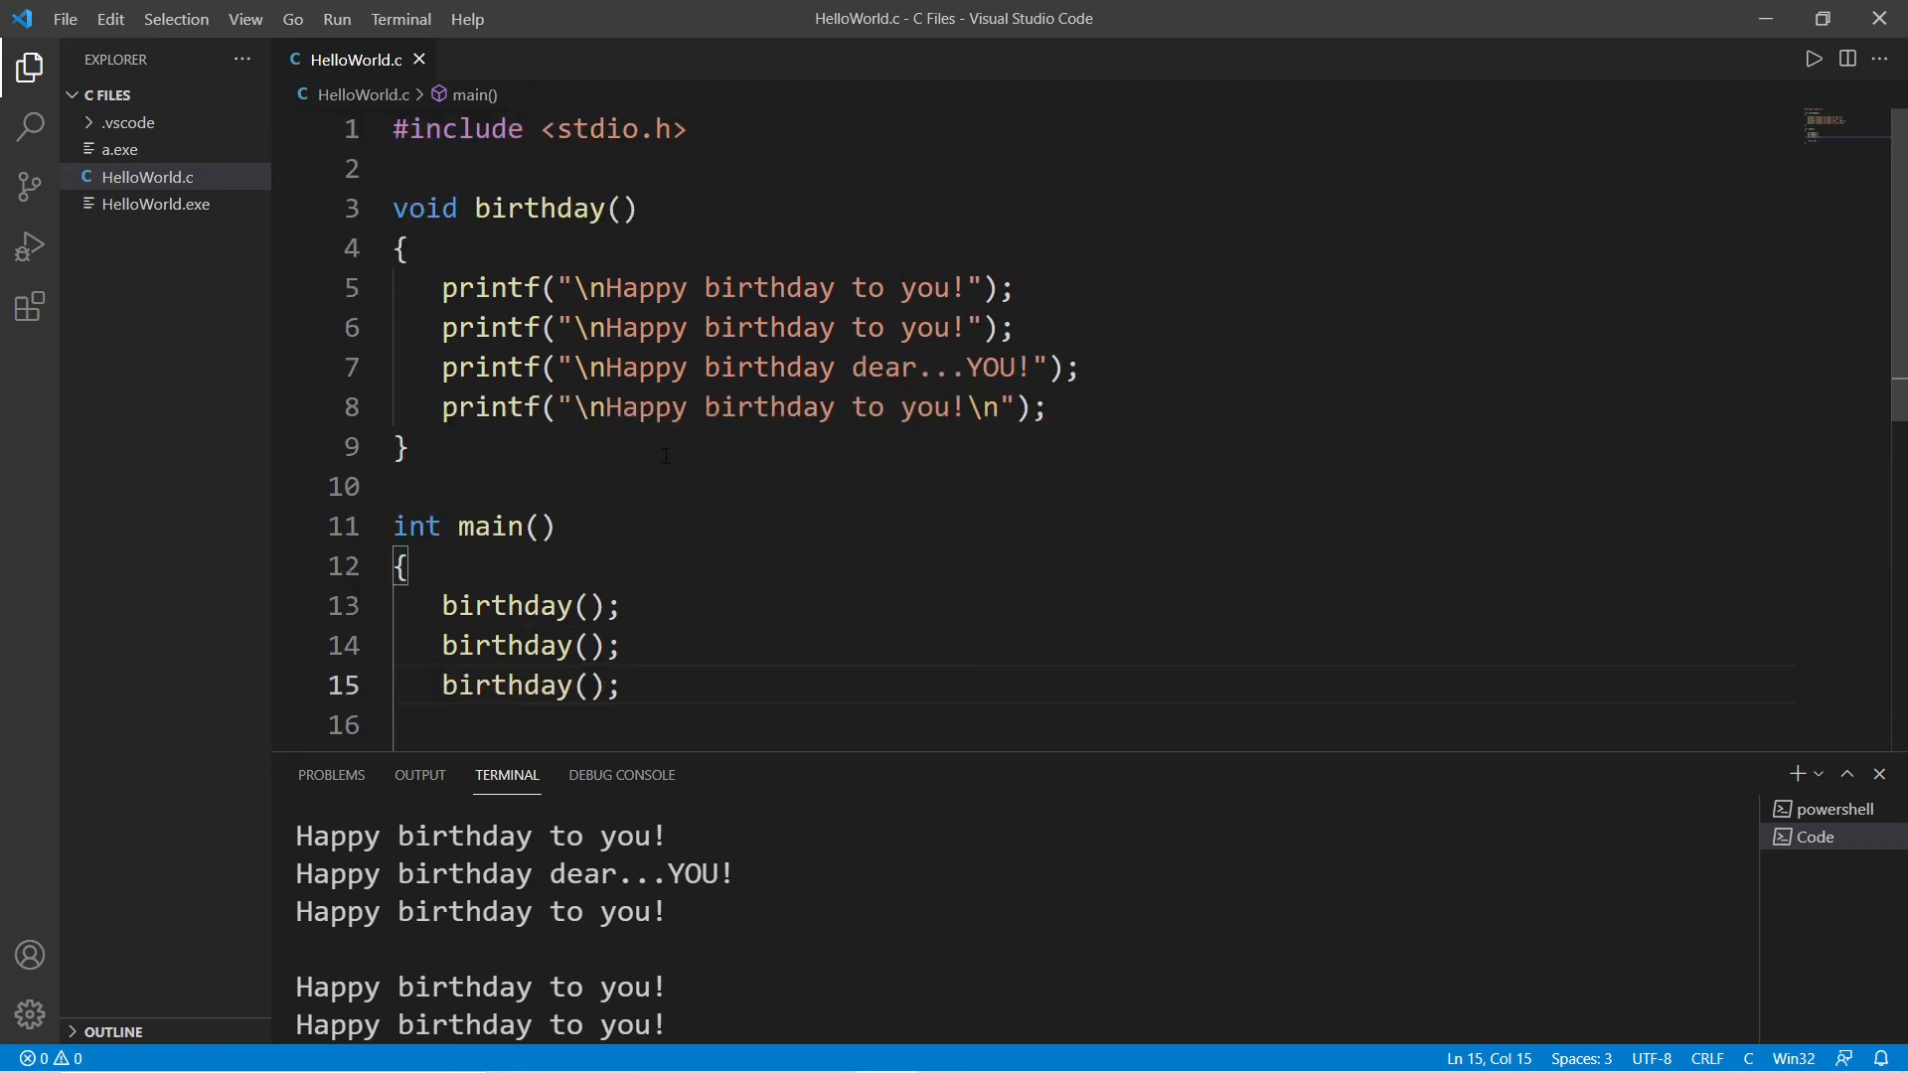
pyautogui.doubleClick(539, 208)
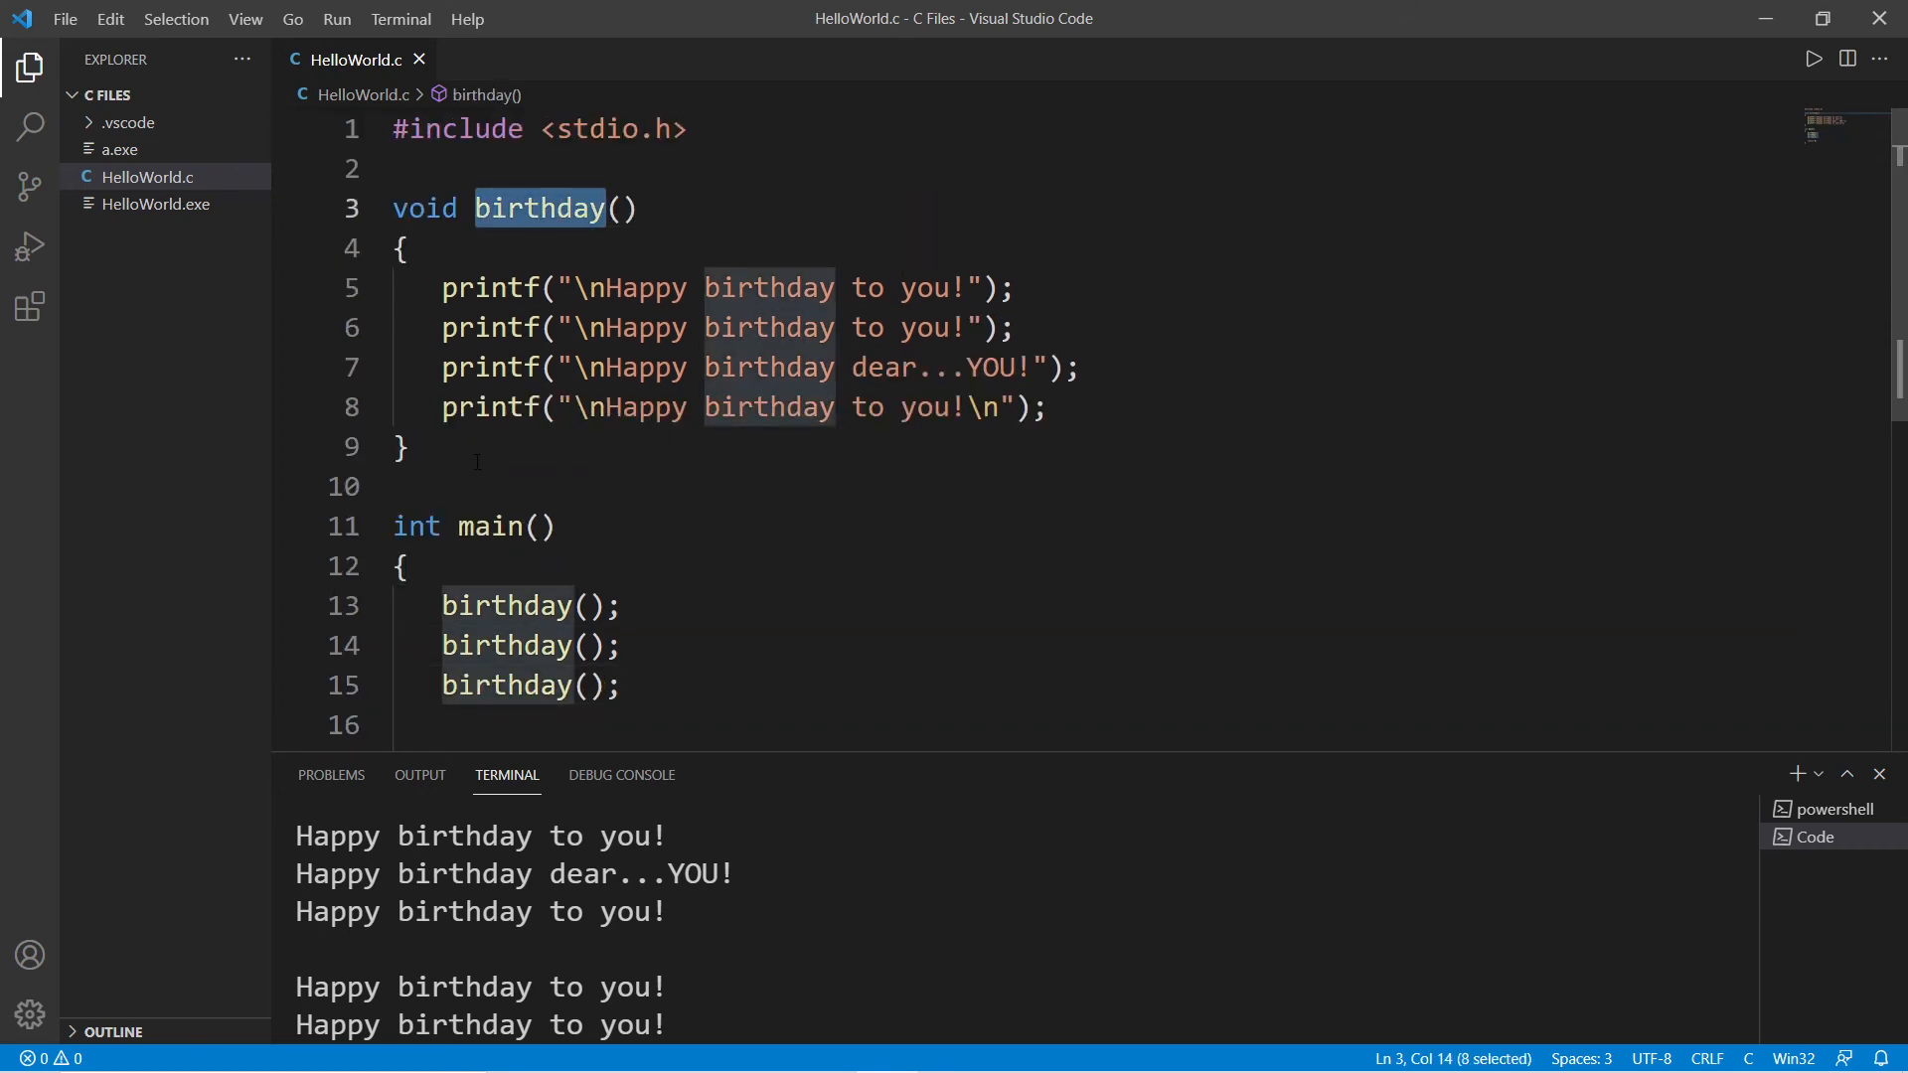
pyautogui.click(405, 447)
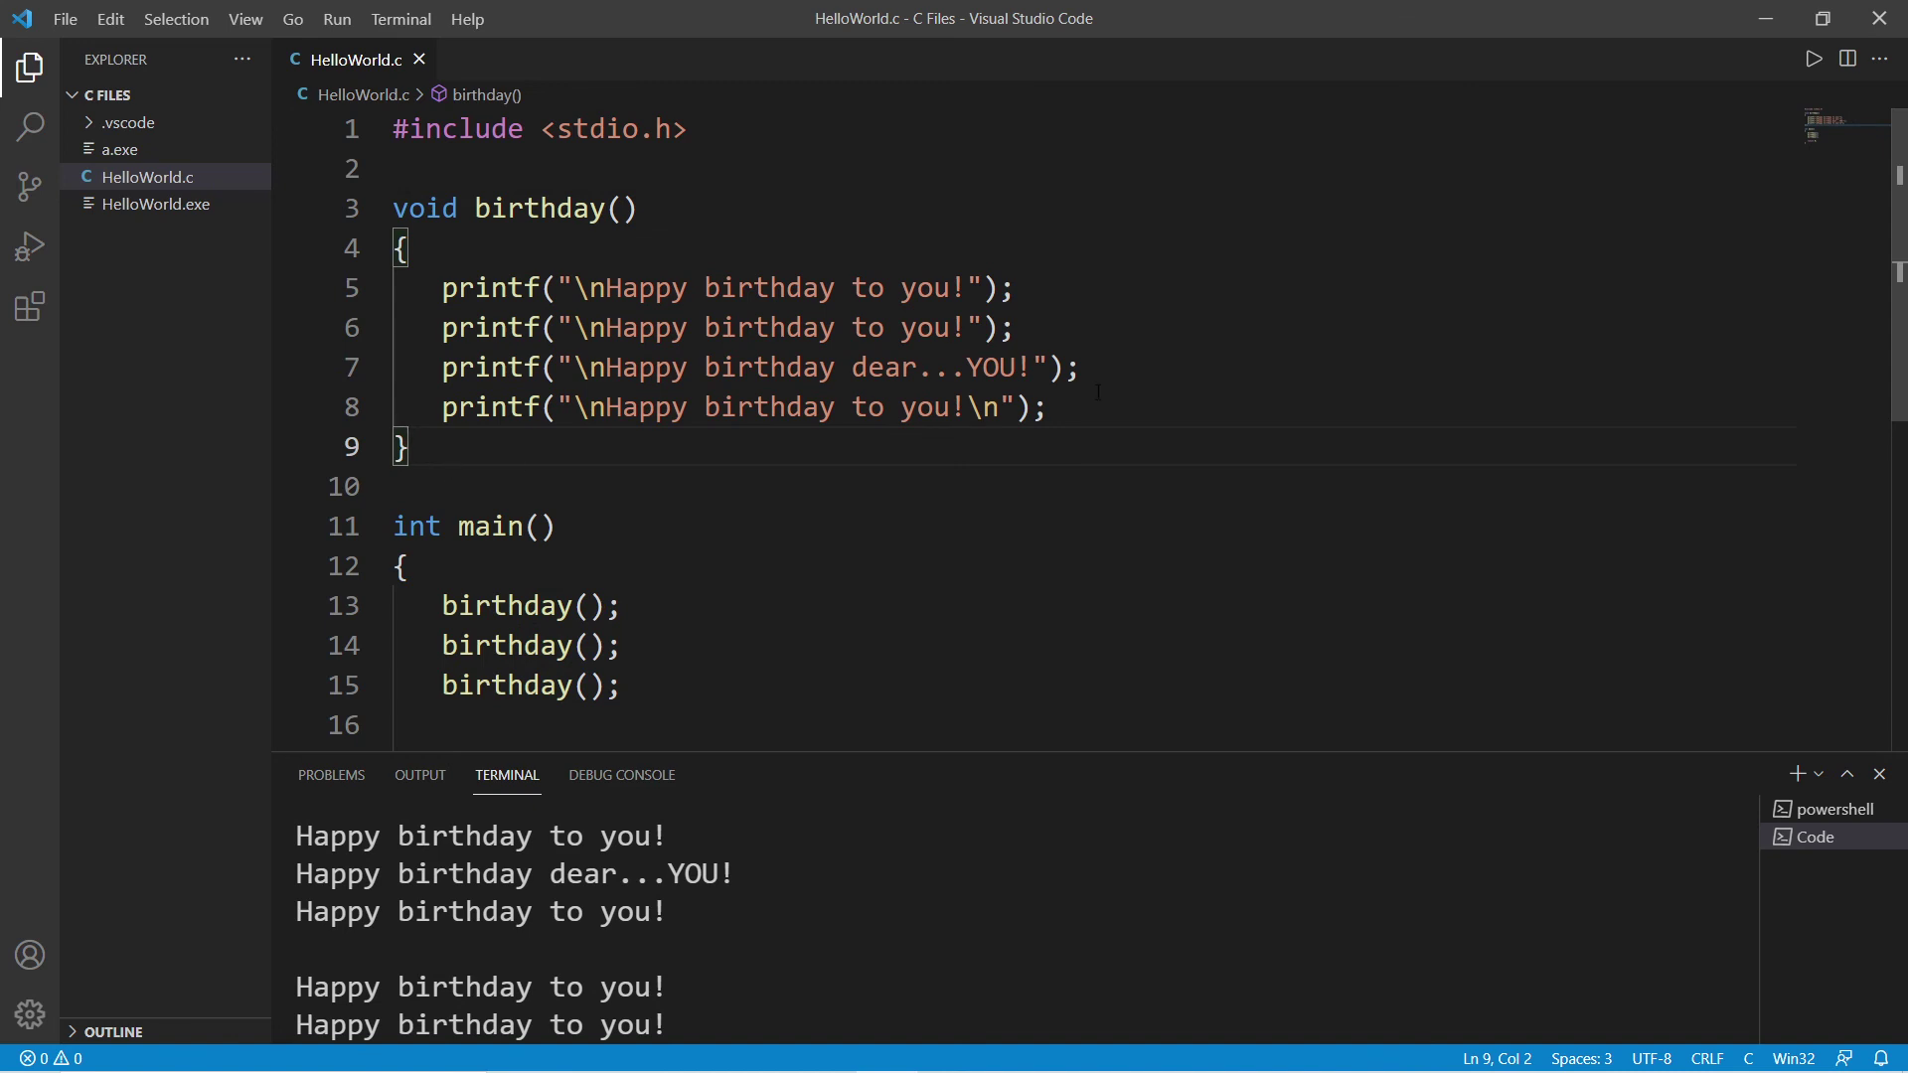
pyautogui.moveTo(396, 287); pyautogui.dragTo(1045, 406)
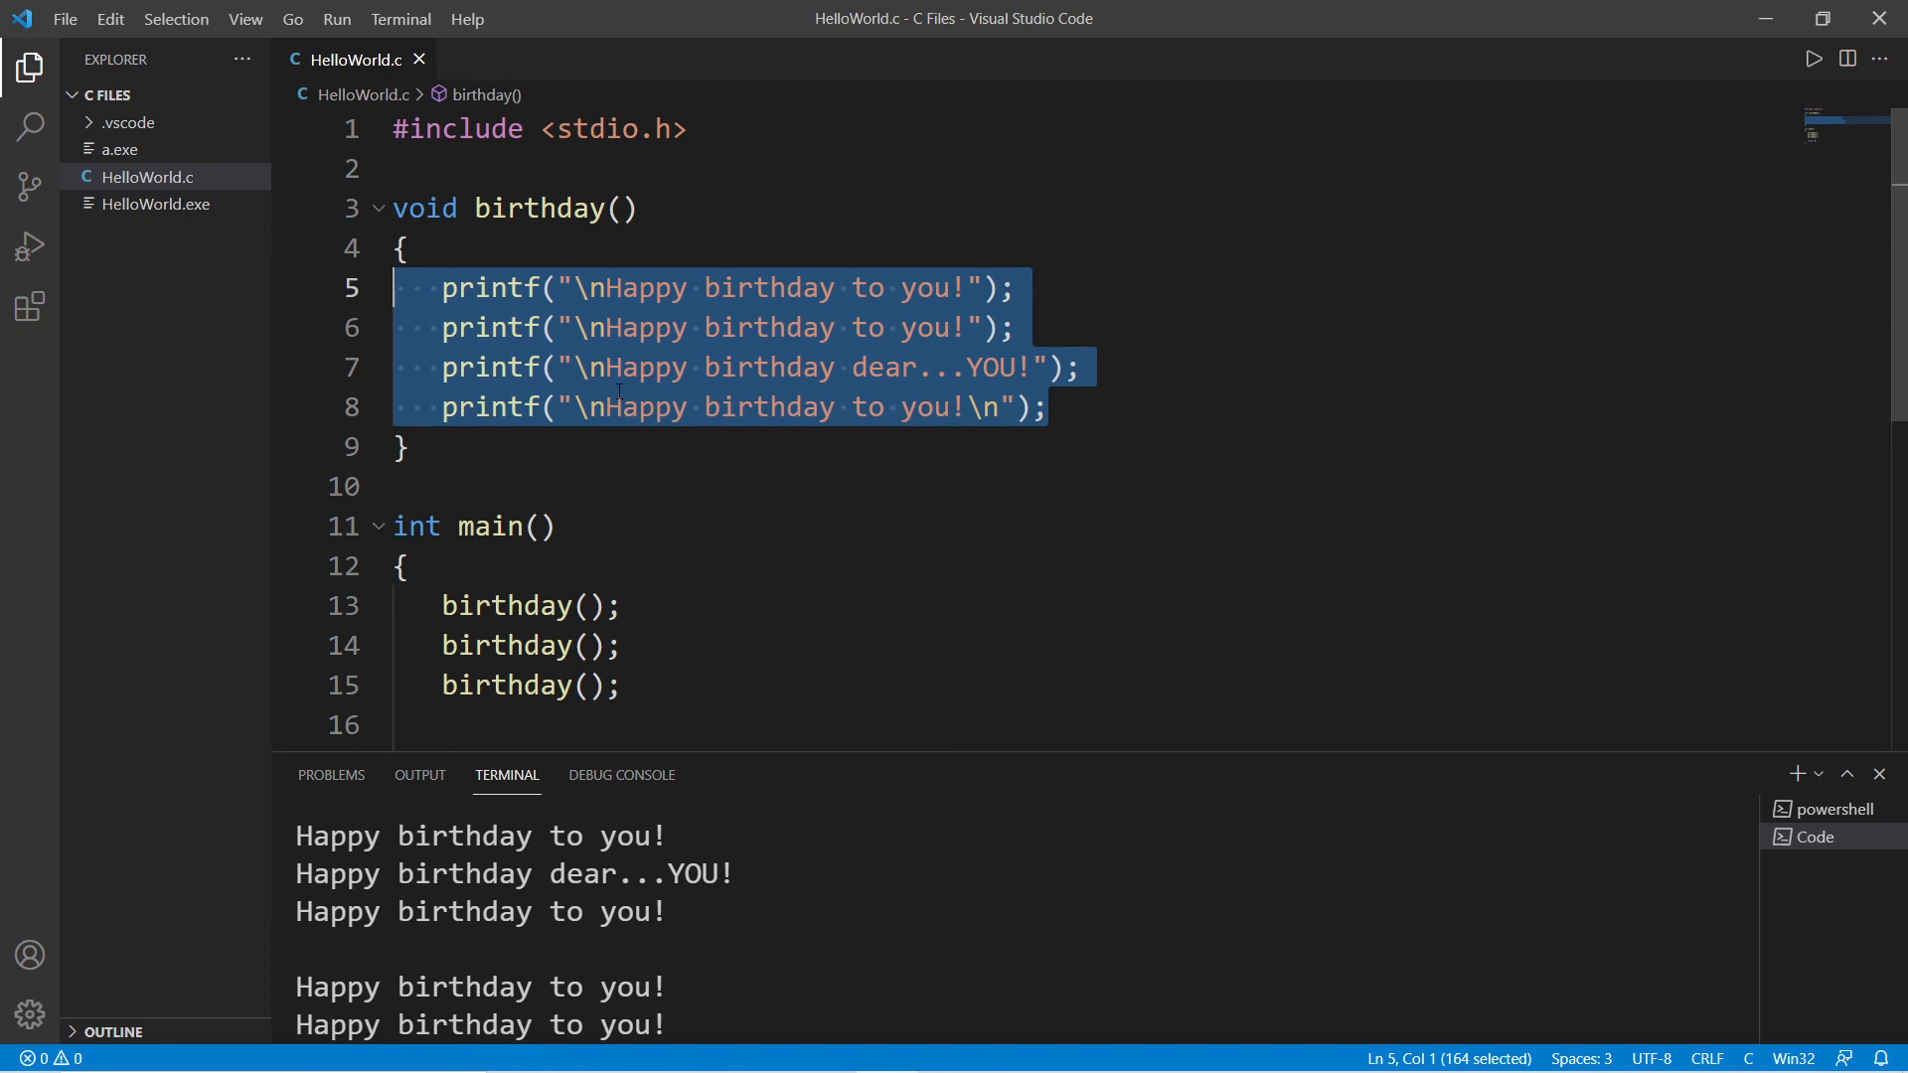
pyautogui.click(555, 208)
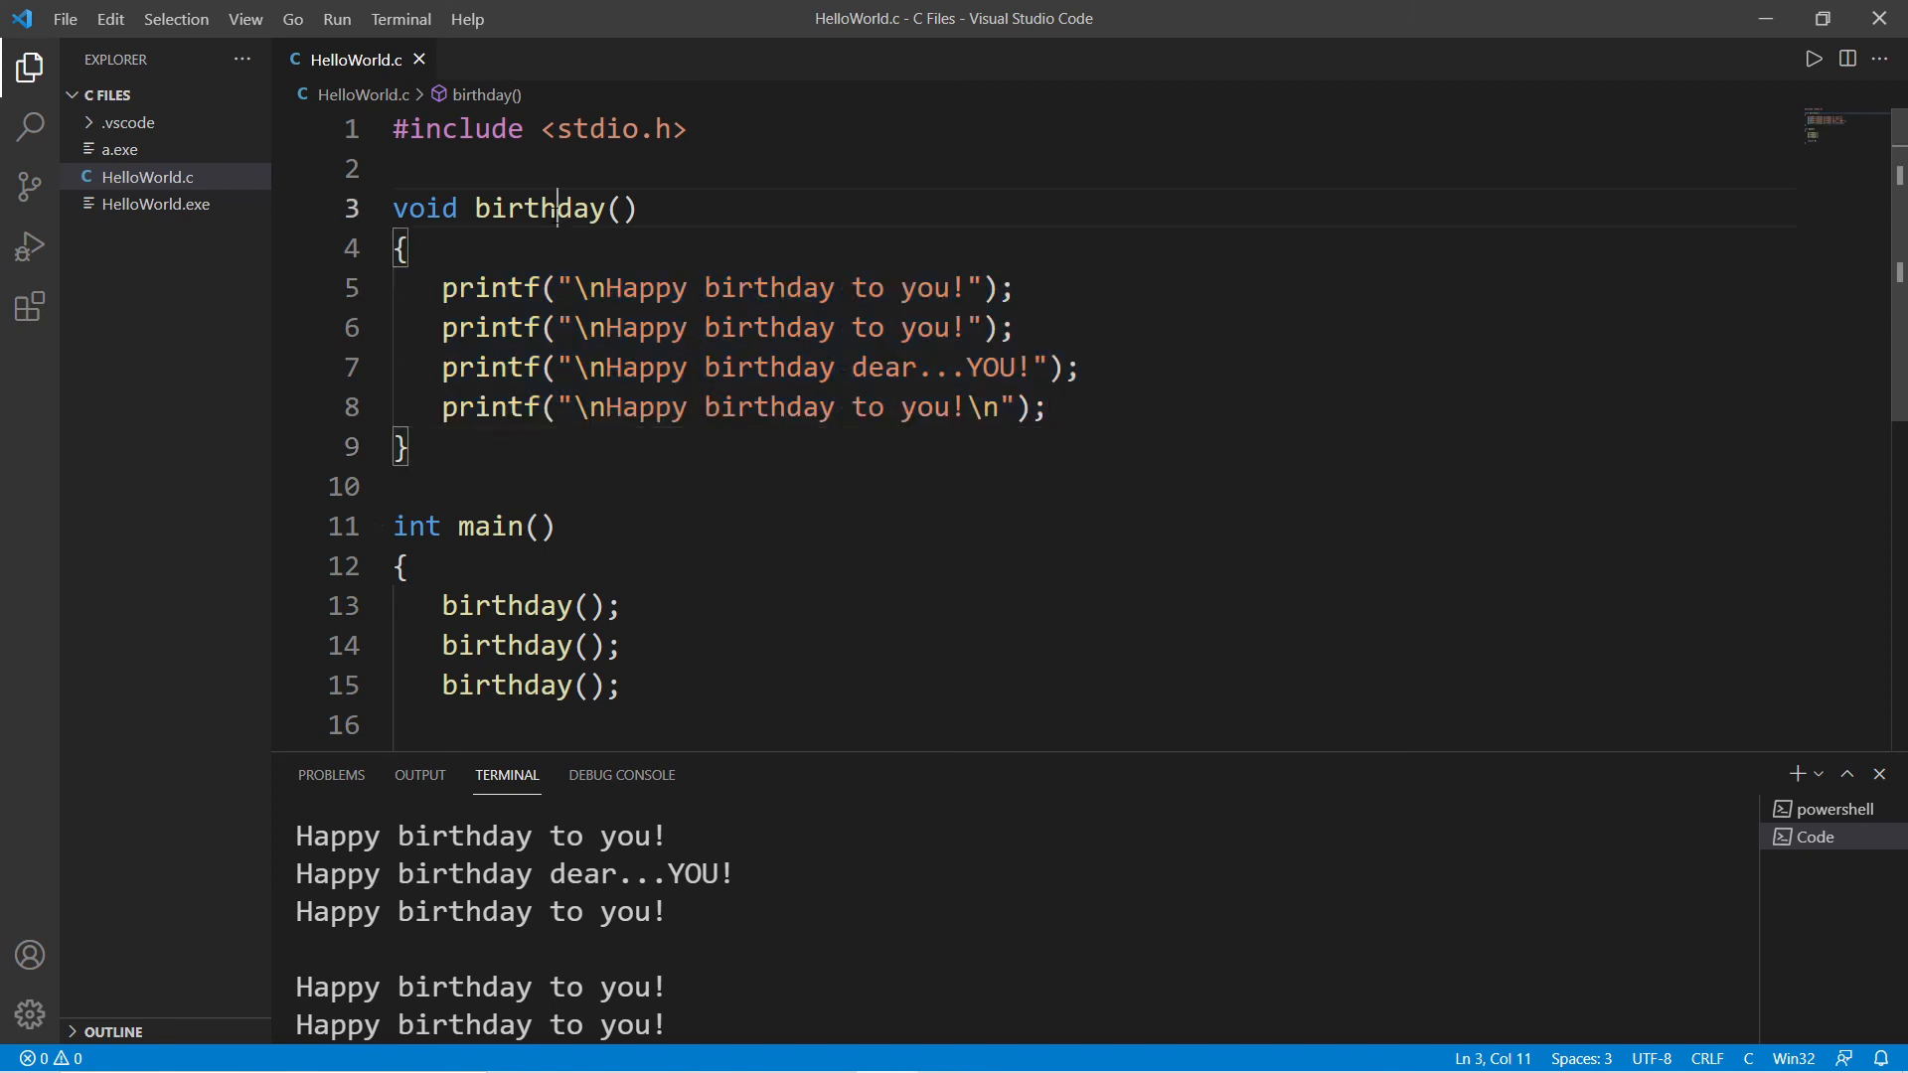
pyautogui.doubleClick(538, 208)
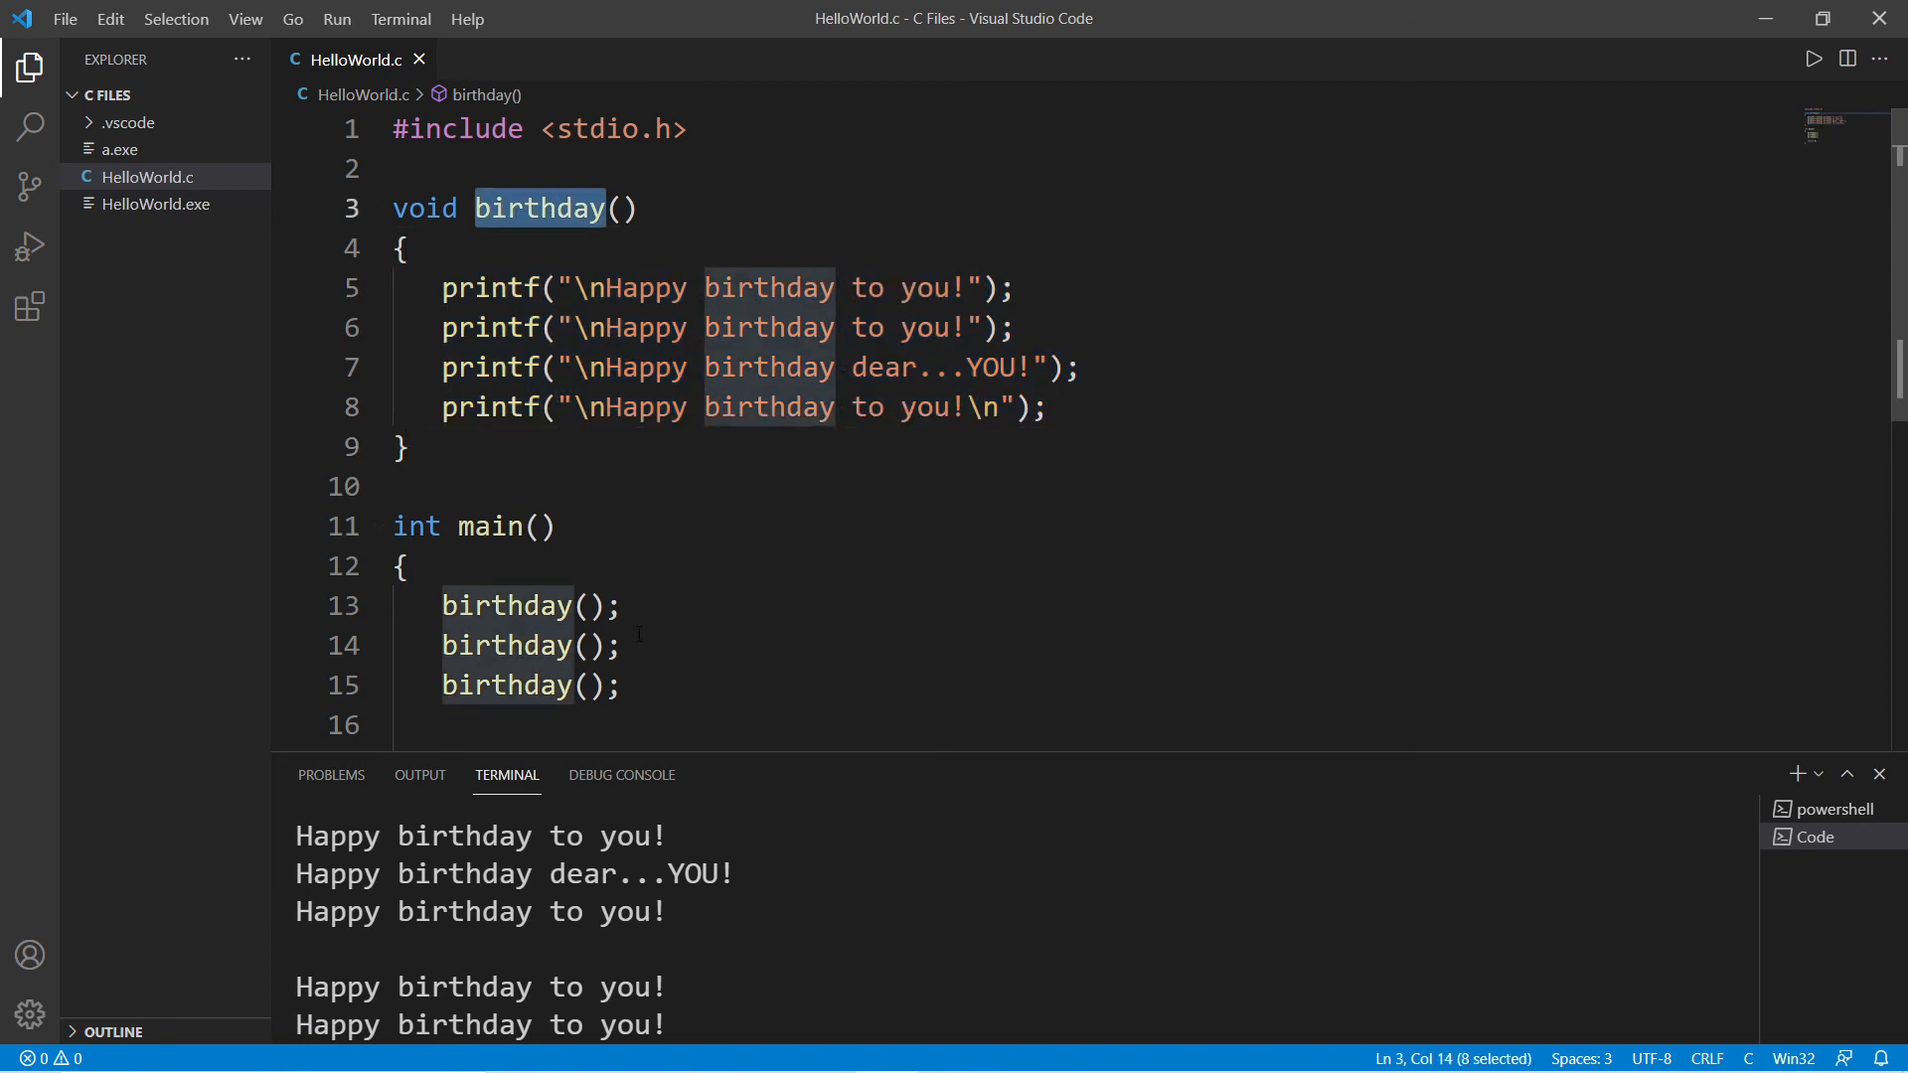